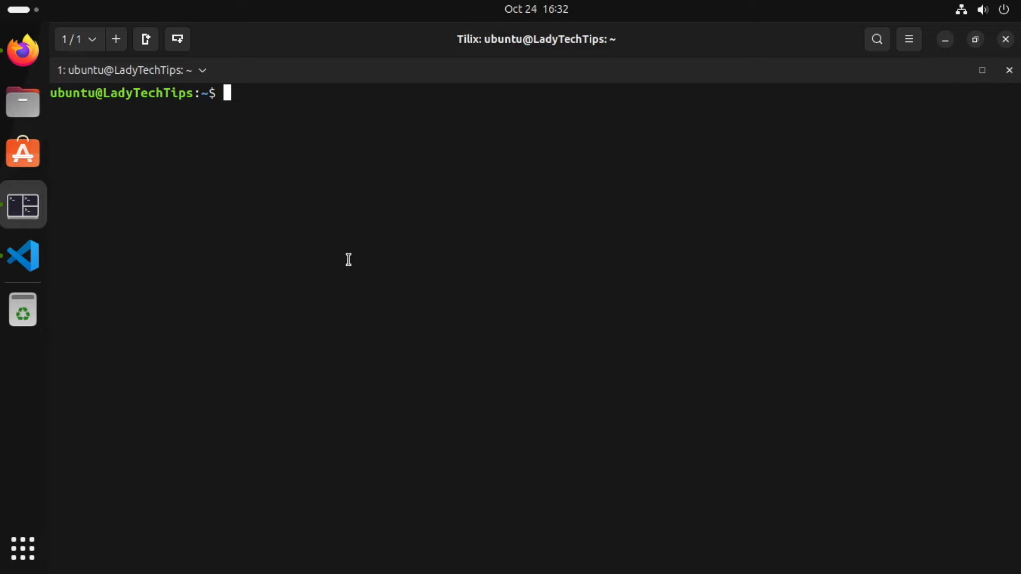
# Step: Switch to Firefox showing the apps.gnome.org/Boxes page
pyautogui.click(23, 50)
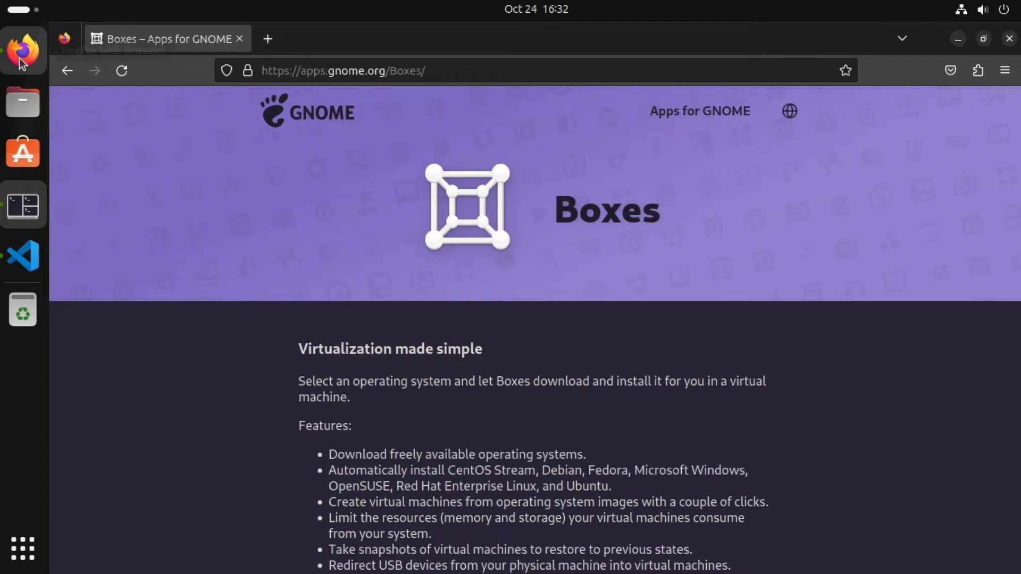
pyautogui.moveTo(615, 218)
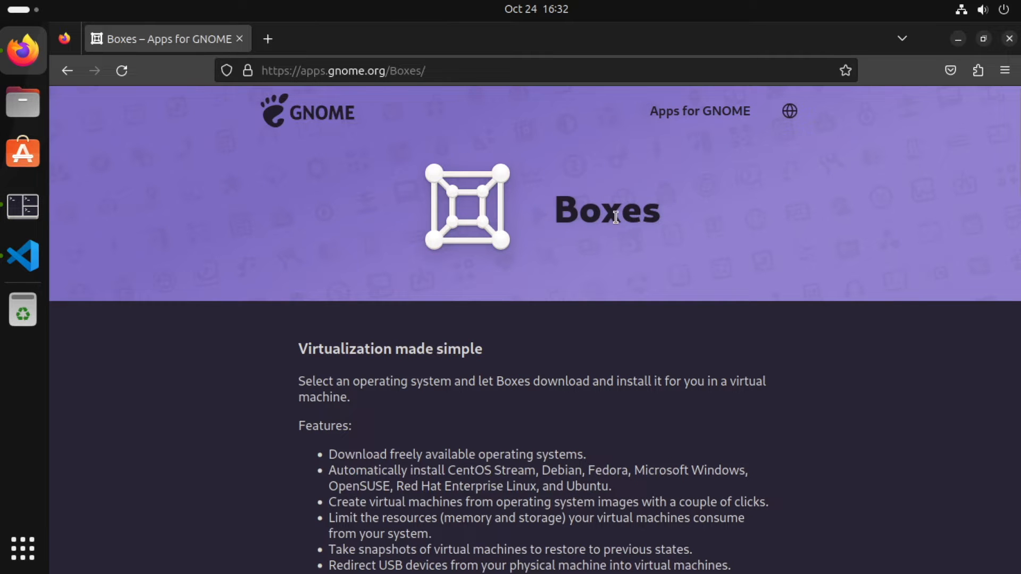
pyautogui.moveTo(692, 313)
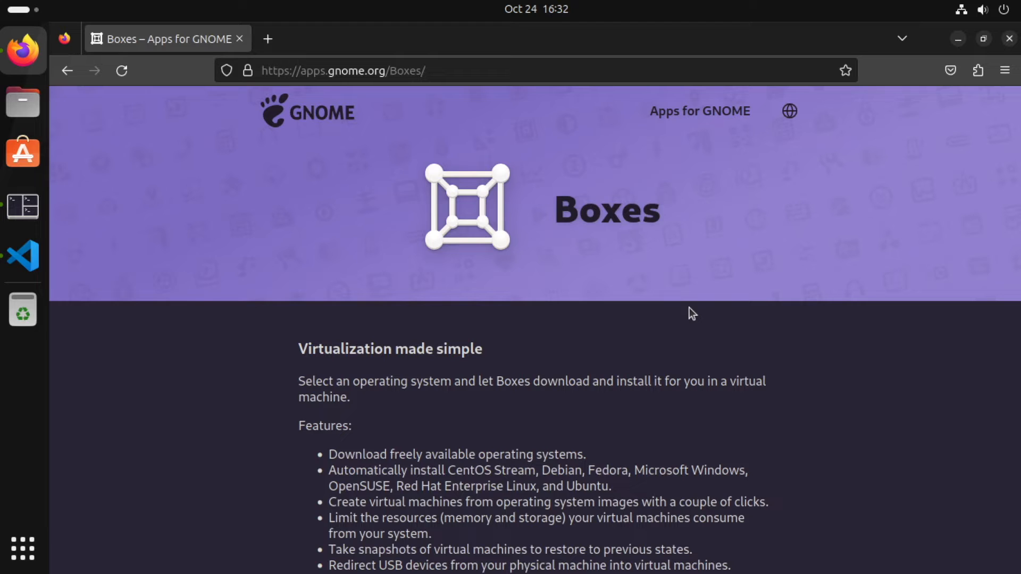
pyautogui.moveTo(583, 289)
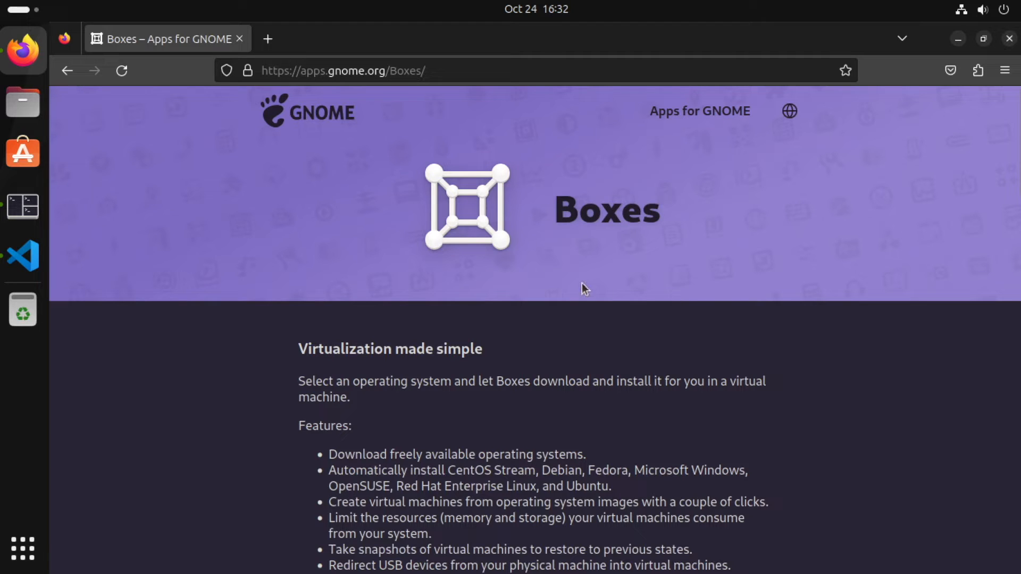
pyautogui.moveTo(430, 247)
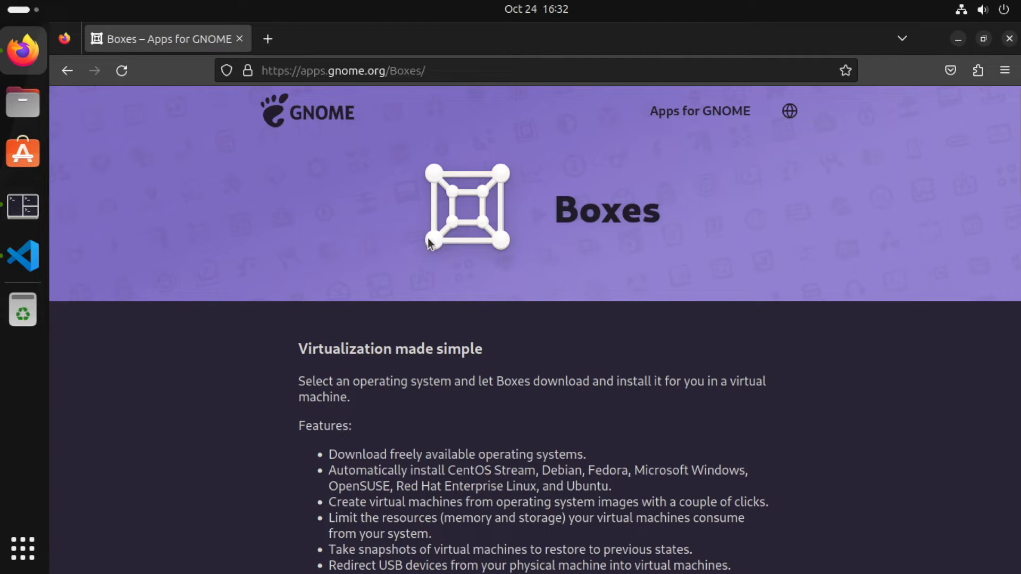
pyautogui.moveTo(174, 235)
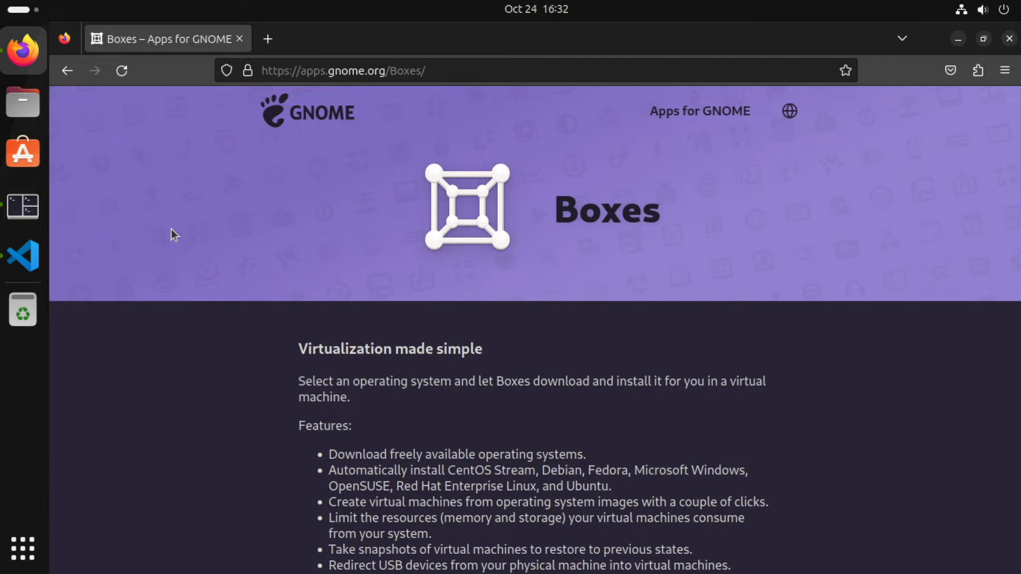
# Step: Select the 'sudo apt install gnome-boxes virt-manager' line in VS Code
pyautogui.click(22, 256)
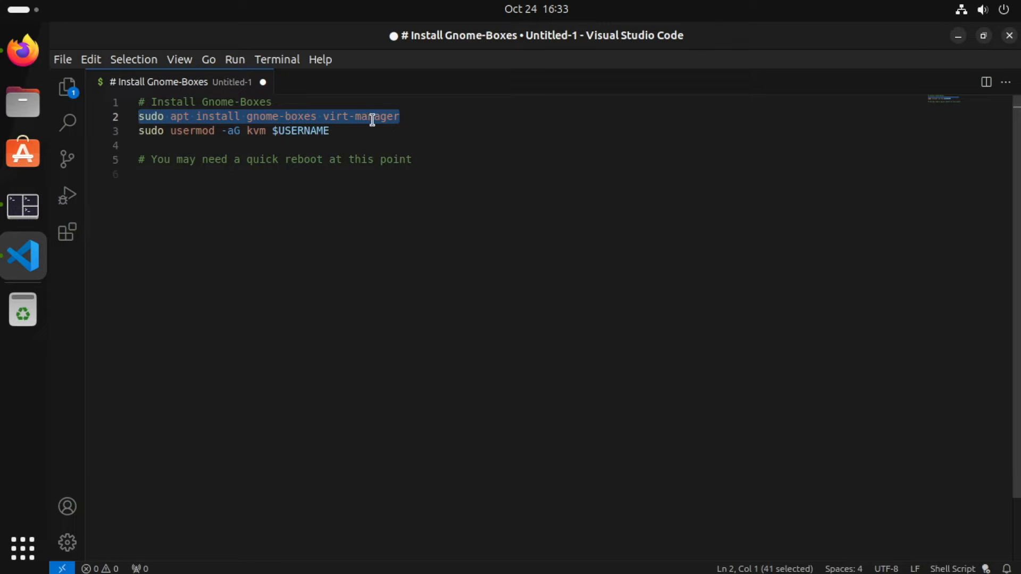
pyautogui.moveTo(391, 116)
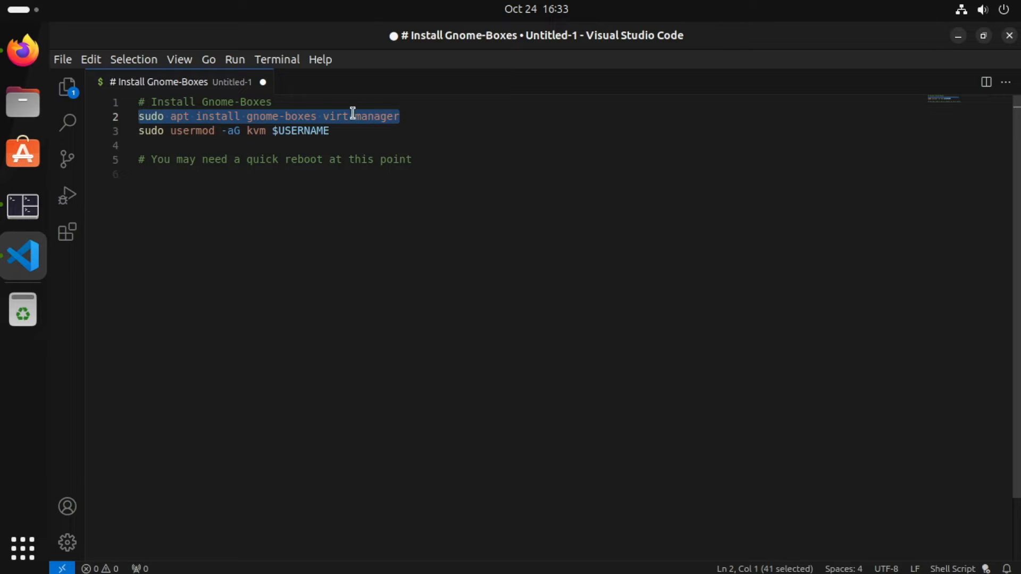
pyautogui.moveTo(383, 117)
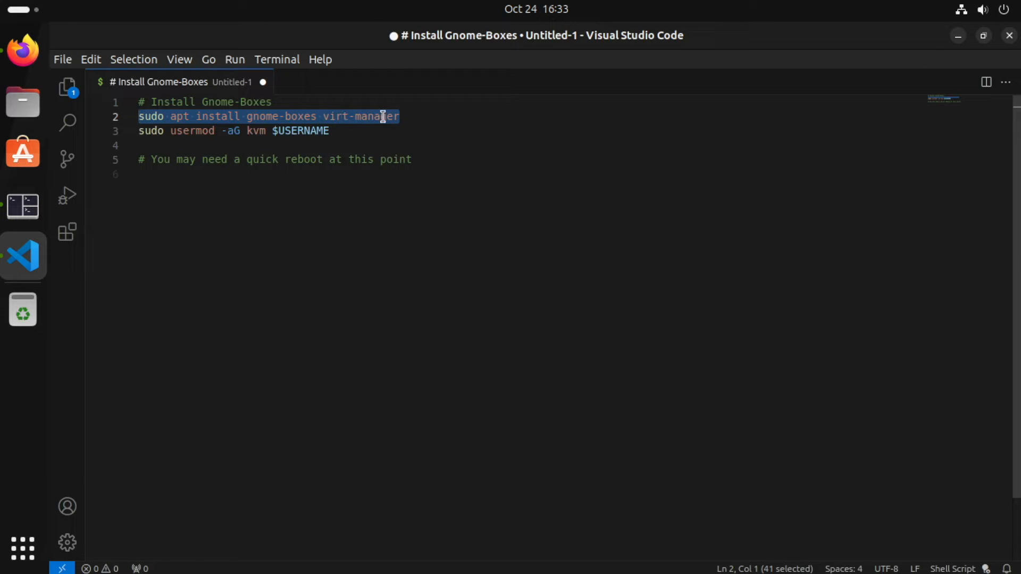
pyautogui.click(400, 116)
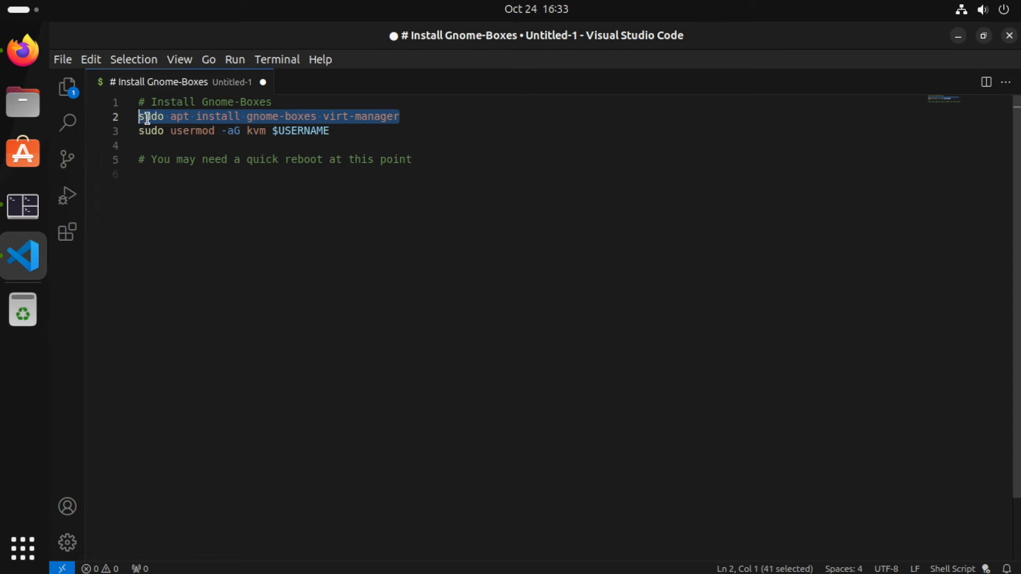
pyautogui.moveTo(184, 191)
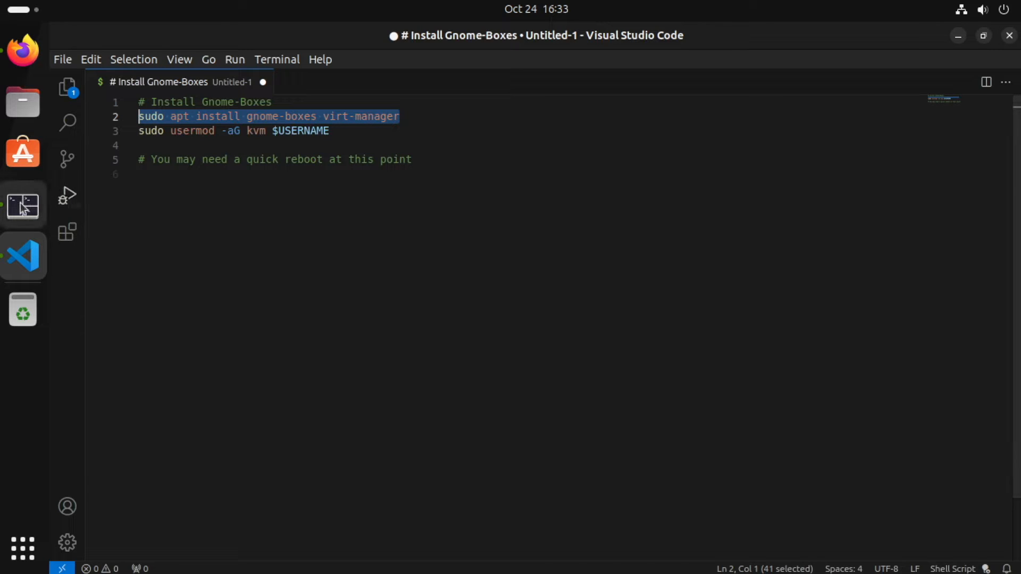
# Step: Paste and run 'sudo apt install gnome-boxes virt-manager' in Tilix, entering the password and confirming with y
pyautogui.click(23, 206)
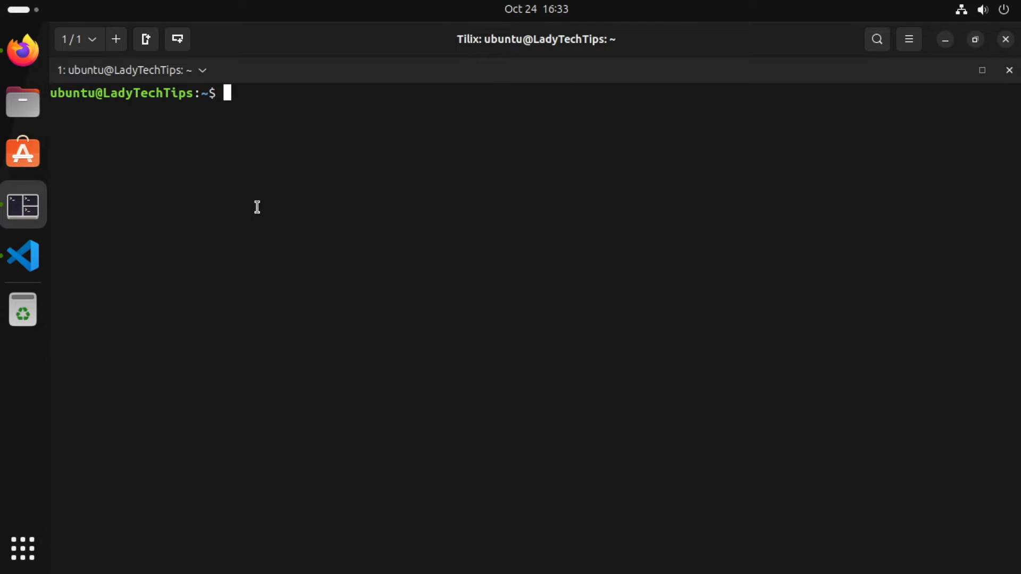
pyautogui.rightClick(256, 206)
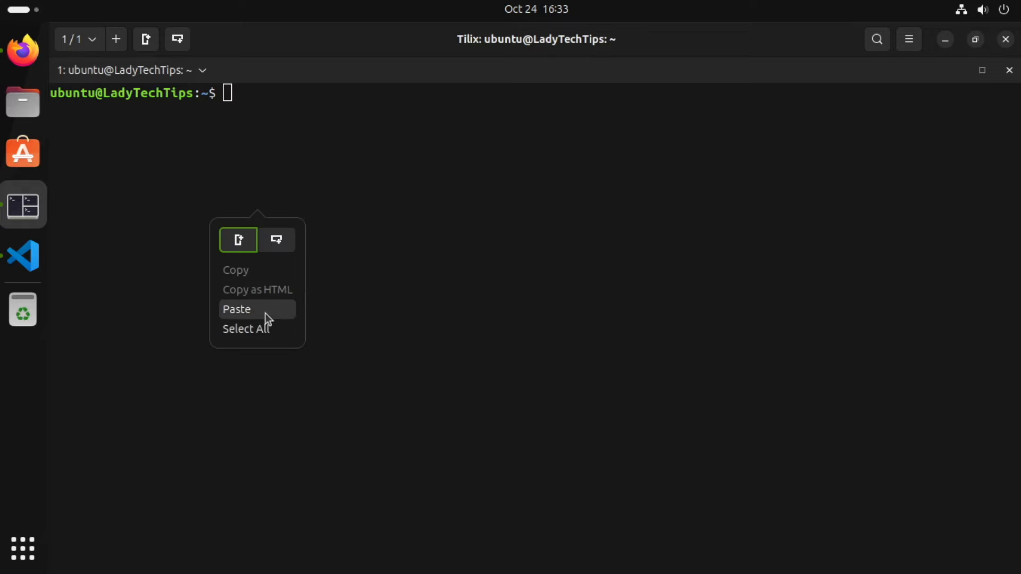
pyautogui.click(236, 310)
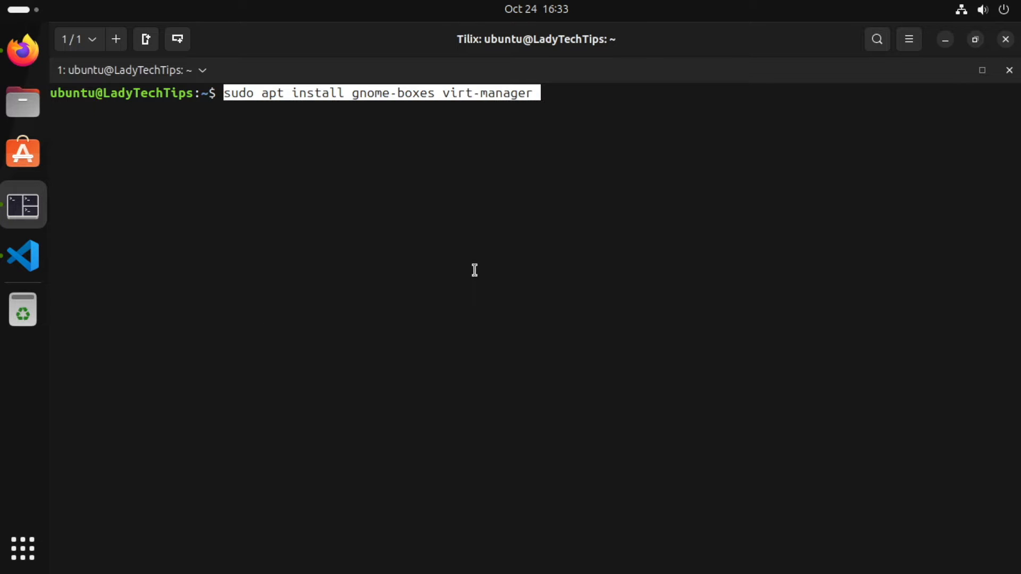
pyautogui.press('Return')
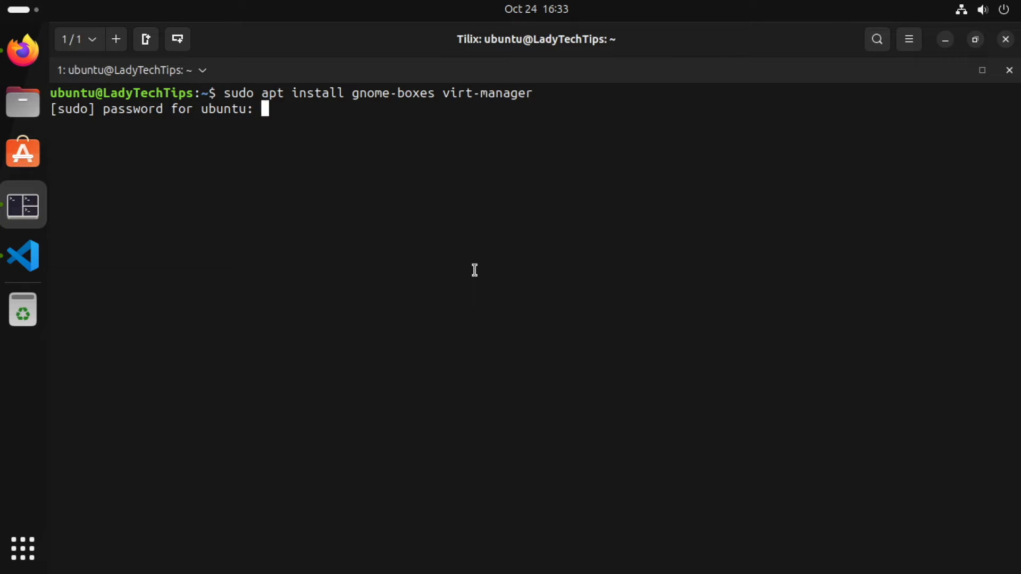
pyautogui.press('Return')
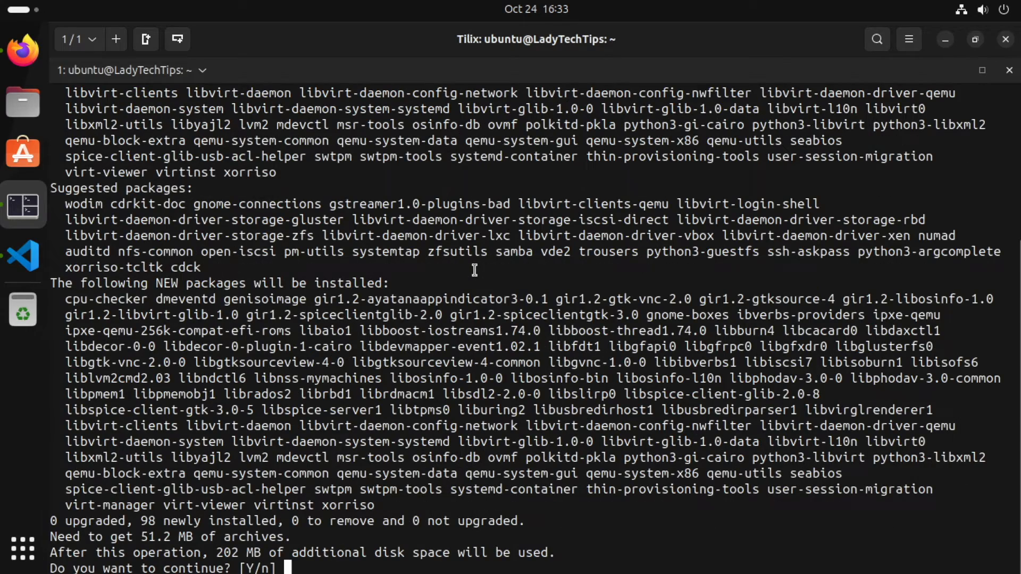
pyautogui.write('y')
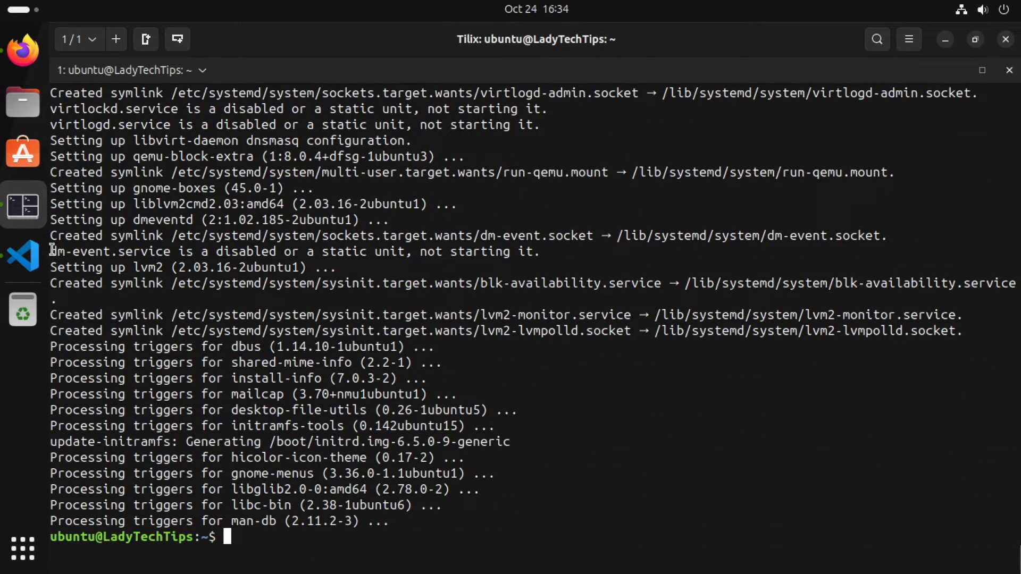
# Step: Run 'sudo usermod -aG kvm $USERNAME' in the terminal
pyautogui.click(22, 256)
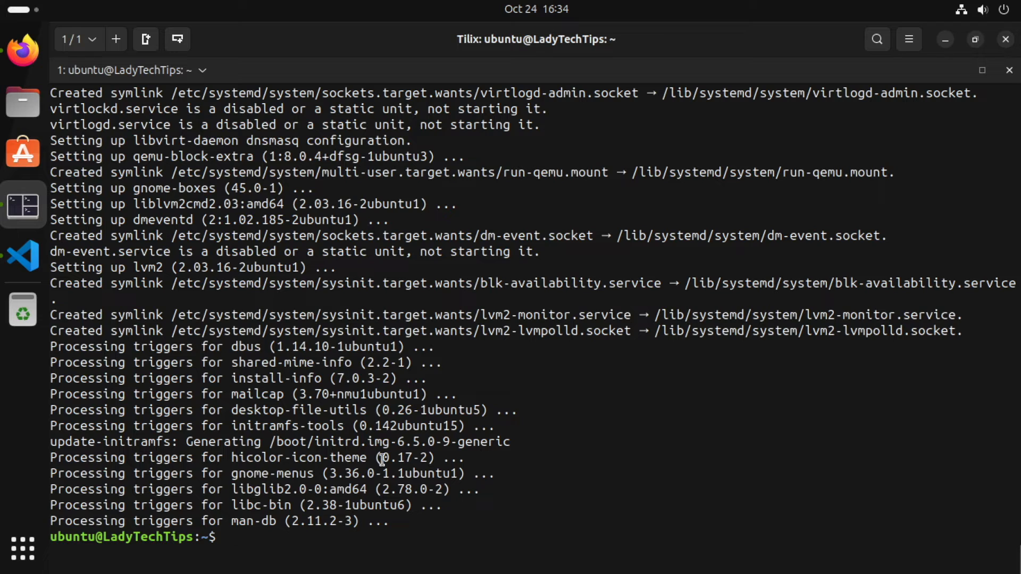
pyautogui.write('sudo usermod -aG kvm $USERNAME')
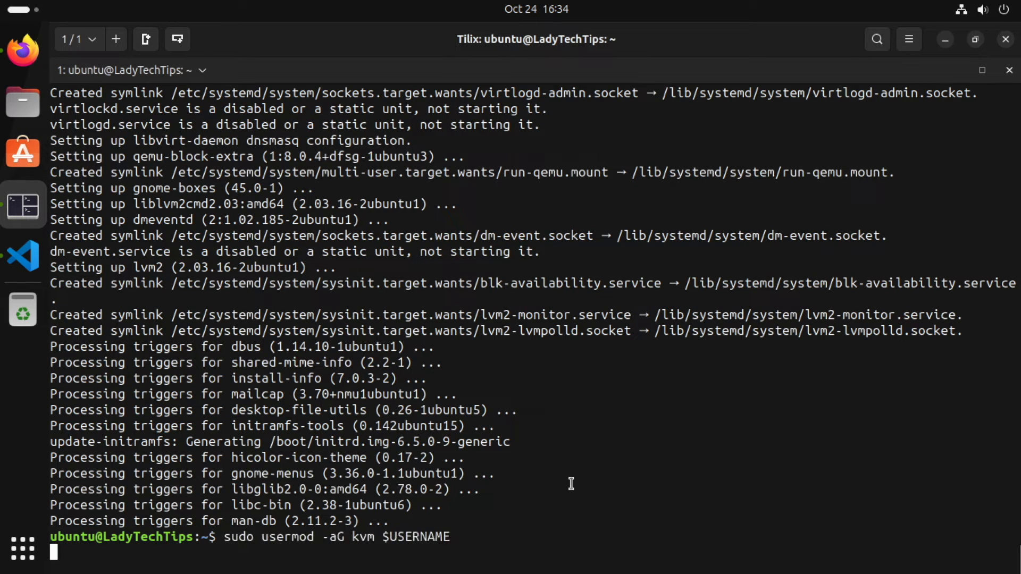
pyautogui.press('Return')
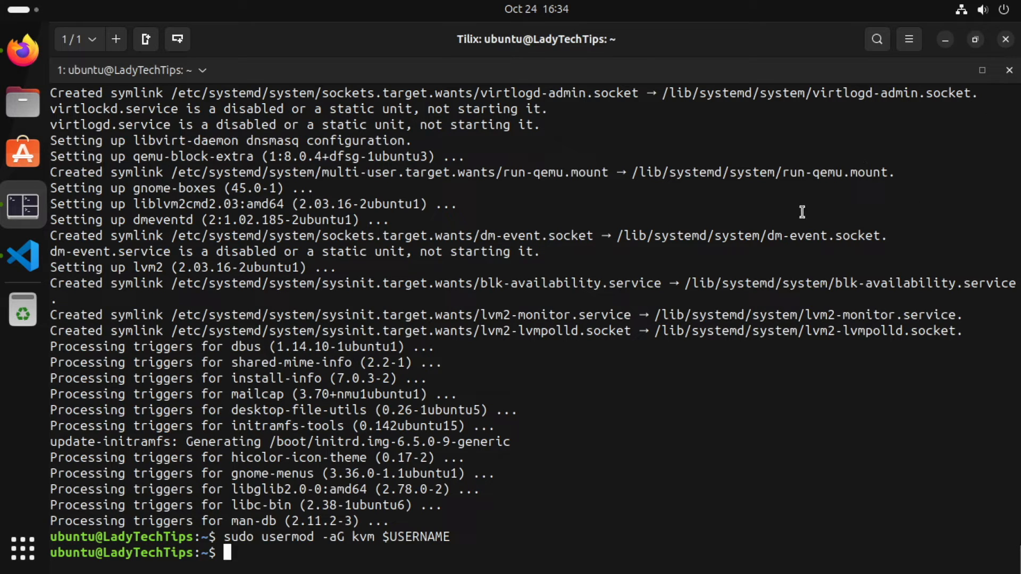
pyautogui.moveTo(1003, 26)
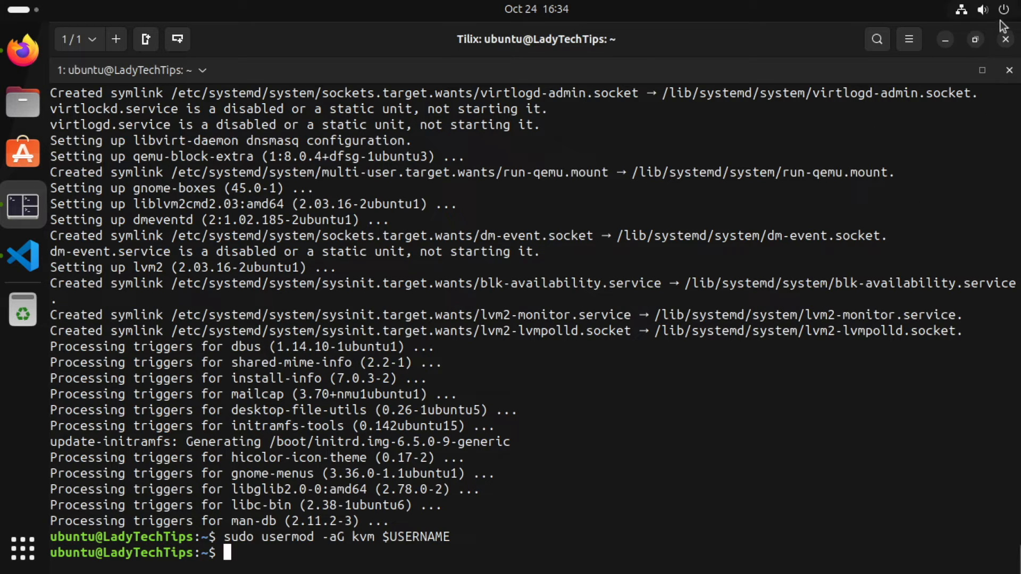
# Step: Expand the power options in the top-right system menu to reach Restart
pyautogui.click(983, 9)
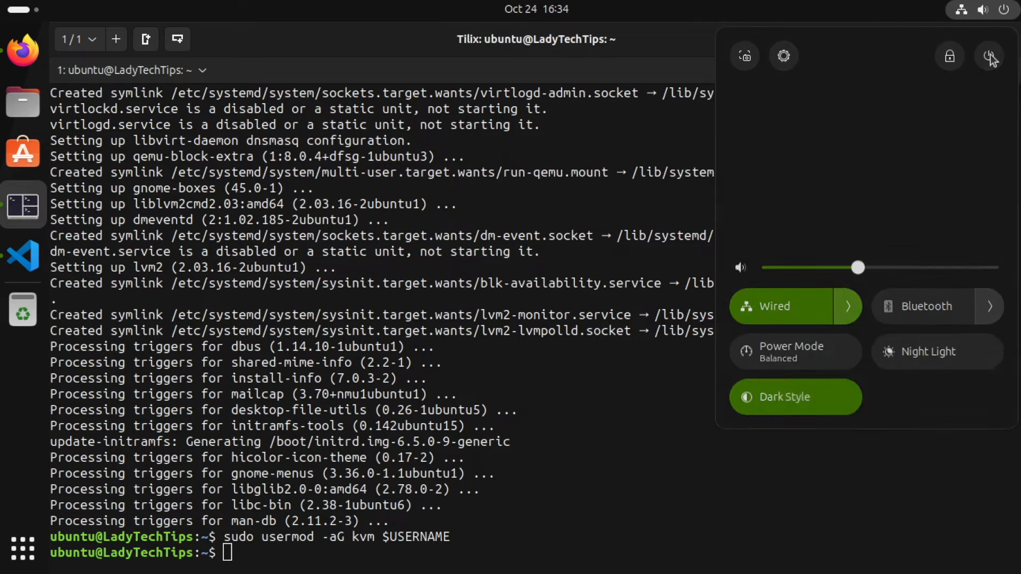
pyautogui.click(989, 56)
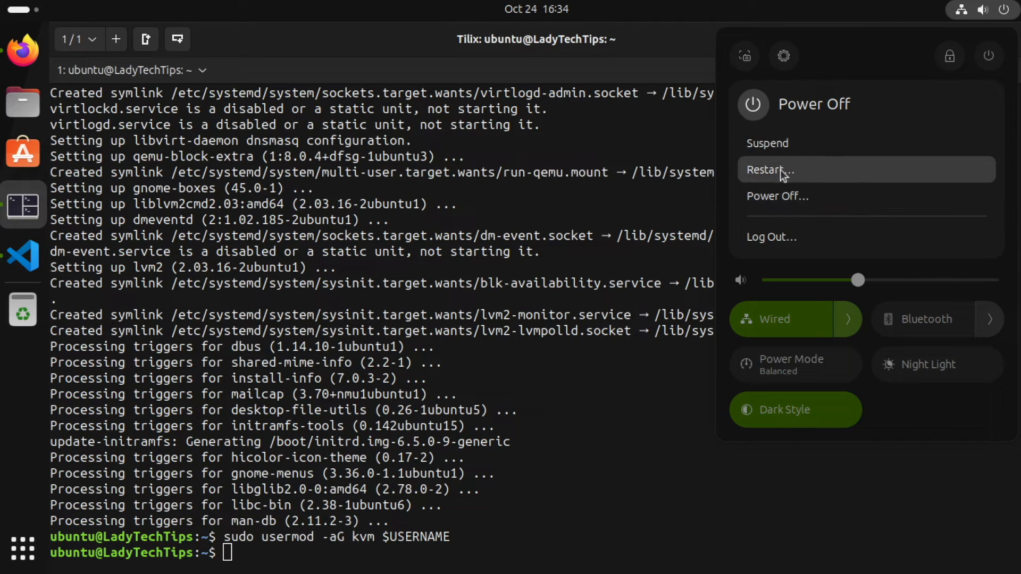
pyautogui.moveTo(804, 175)
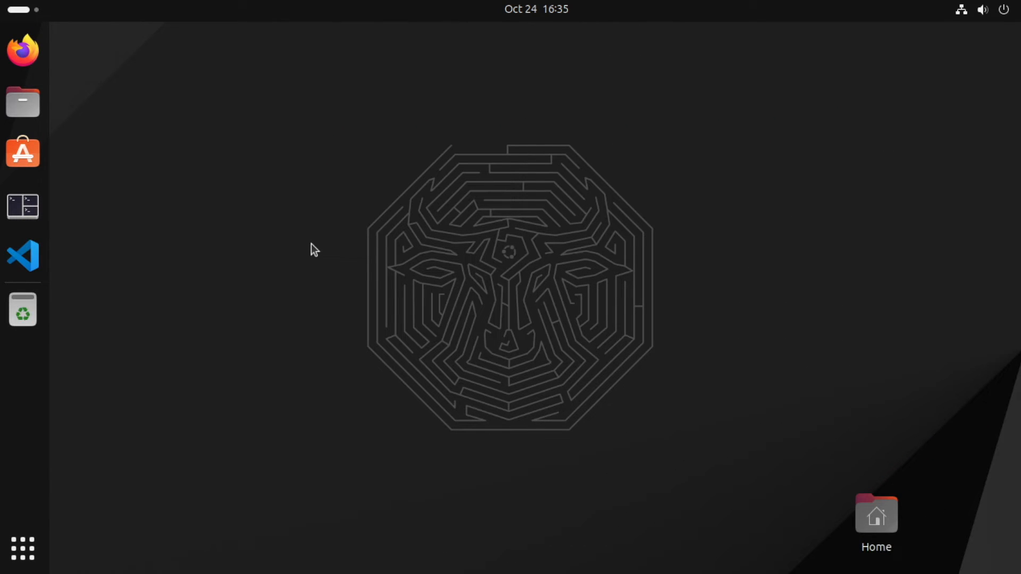
pyautogui.moveTo(260, 398)
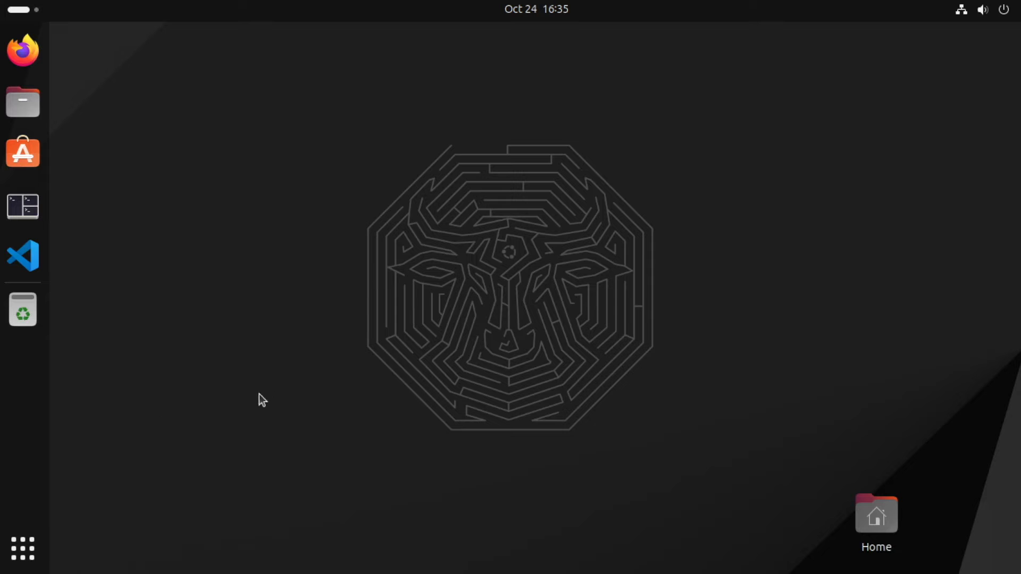
pyautogui.moveTo(198, 437)
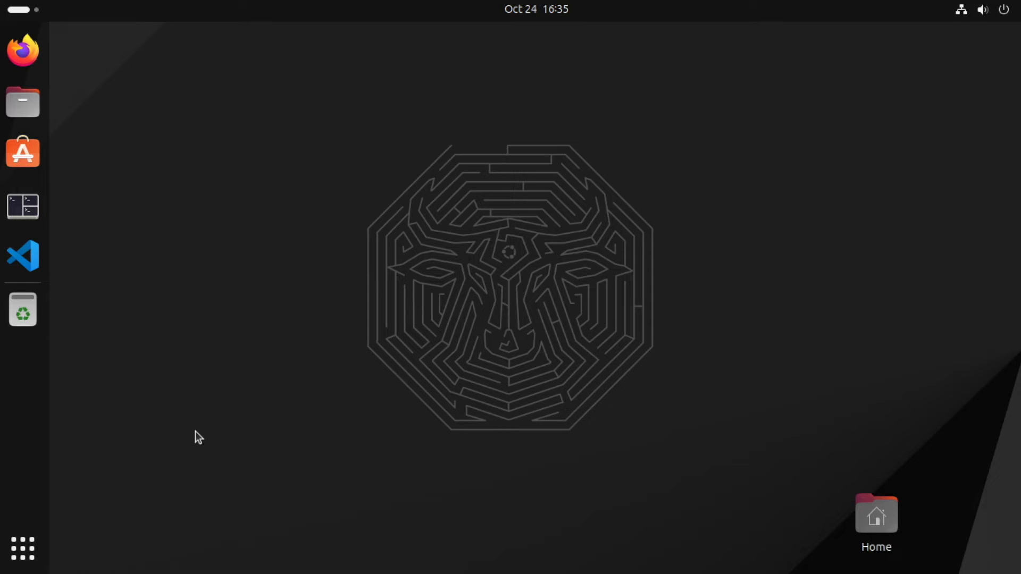
pyautogui.moveTo(45, 540)
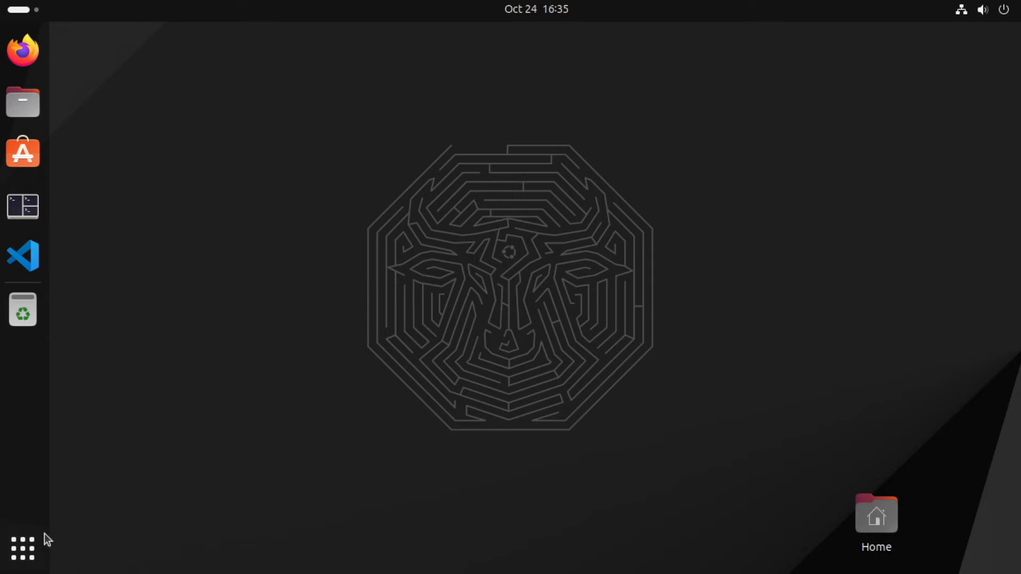
# Step: Launch Boxes, dismiss the welcome tutorial, and browse the Download OS list
pyautogui.click(22, 548)
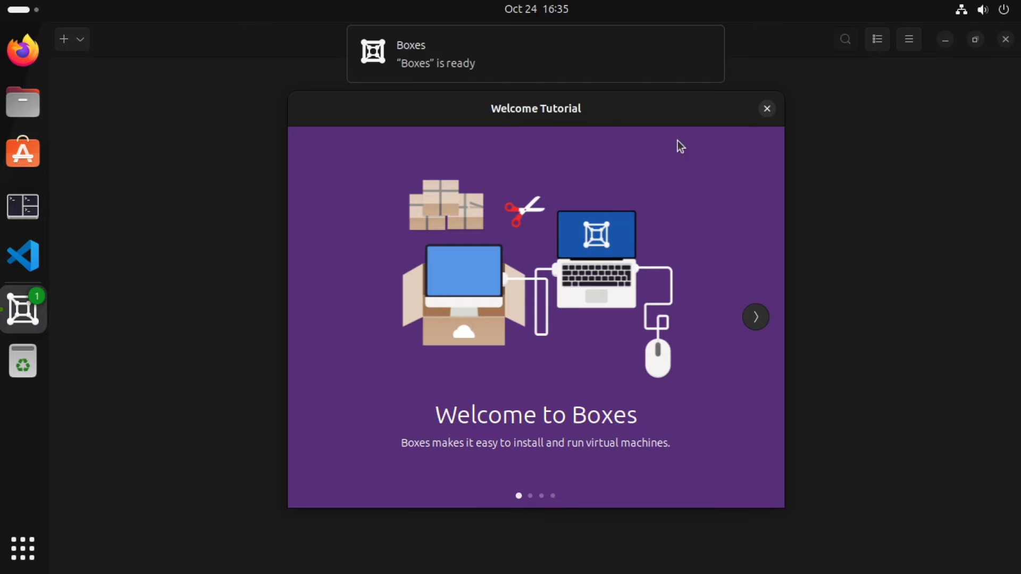
pyautogui.moveTo(768, 110)
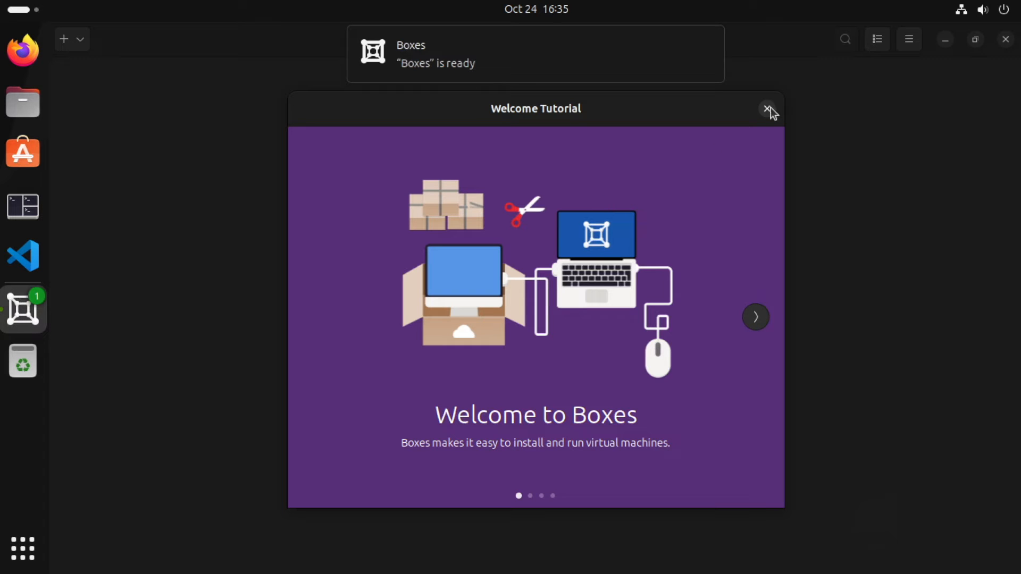
pyautogui.click(770, 108)
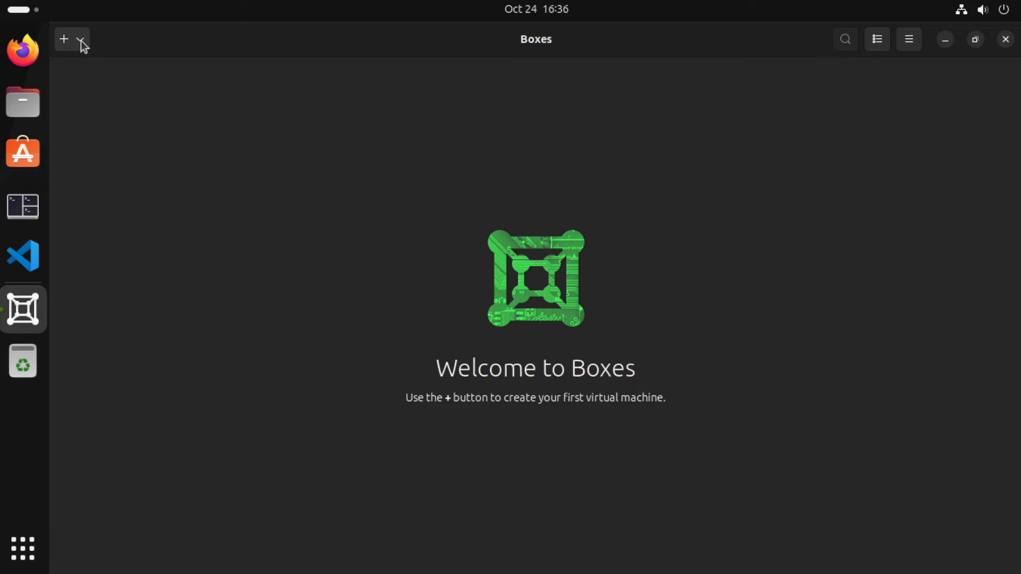
pyautogui.click(64, 38)
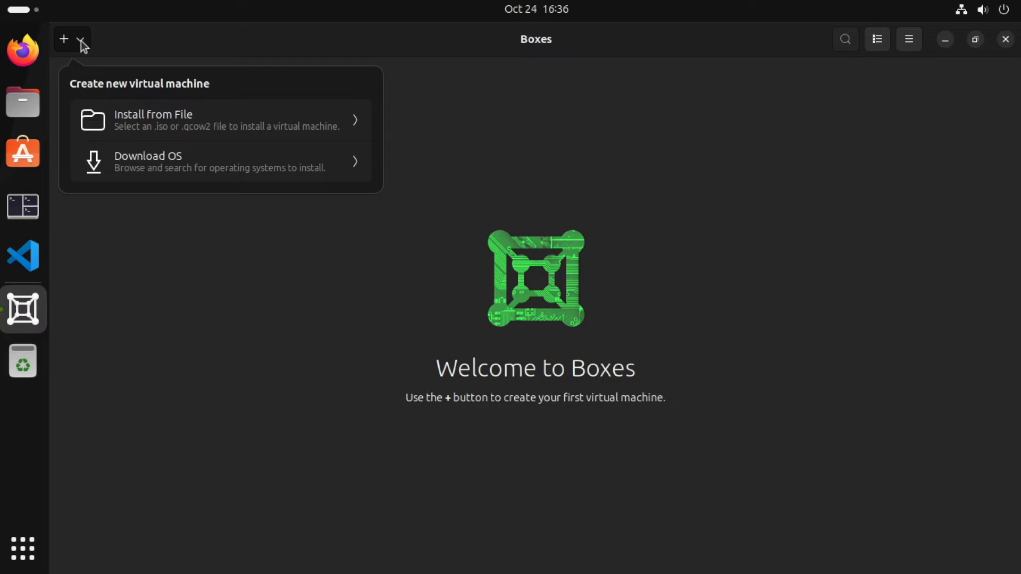
pyautogui.moveTo(208, 172)
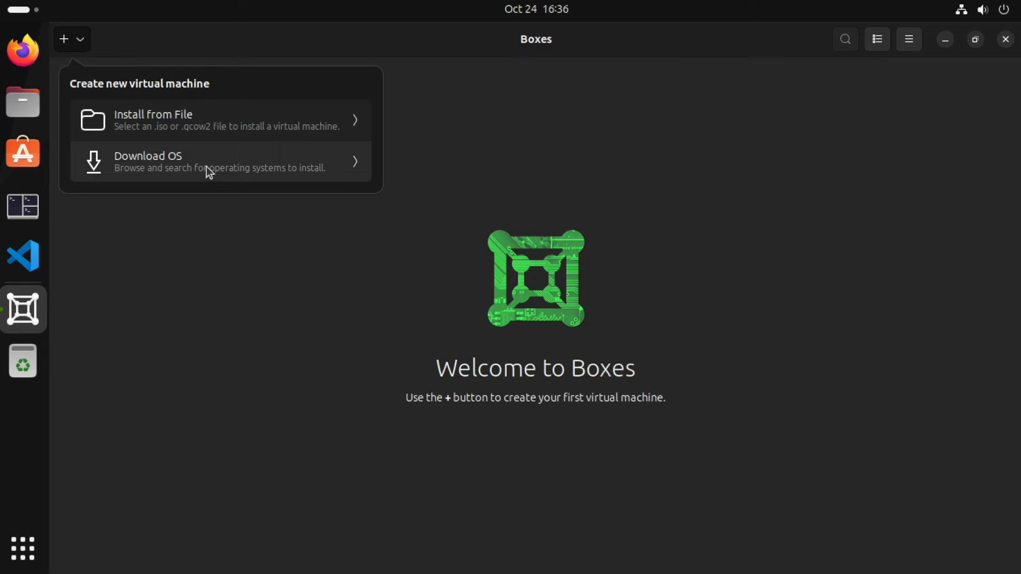
pyautogui.click(219, 162)
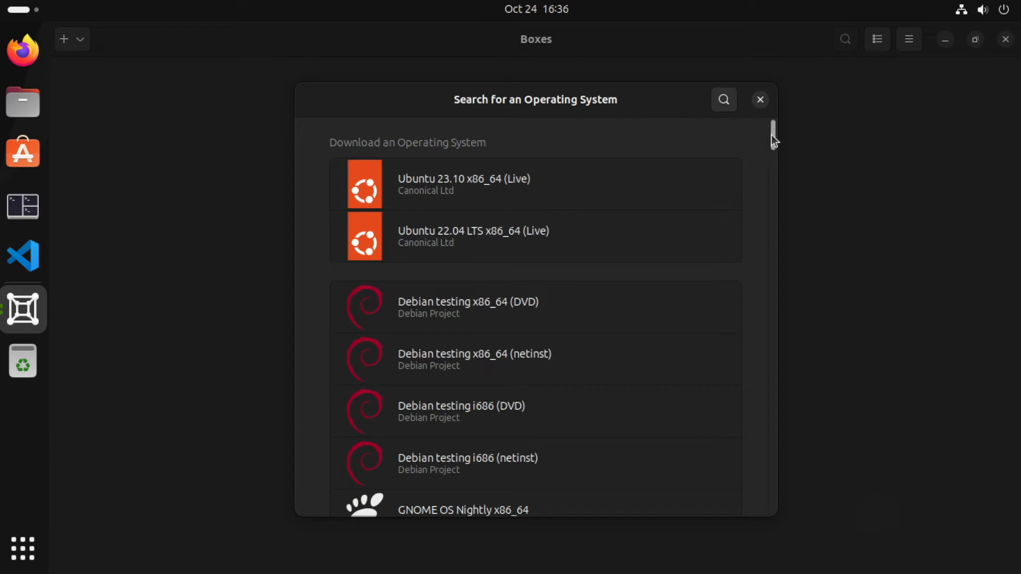
pyautogui.scroll(-3)
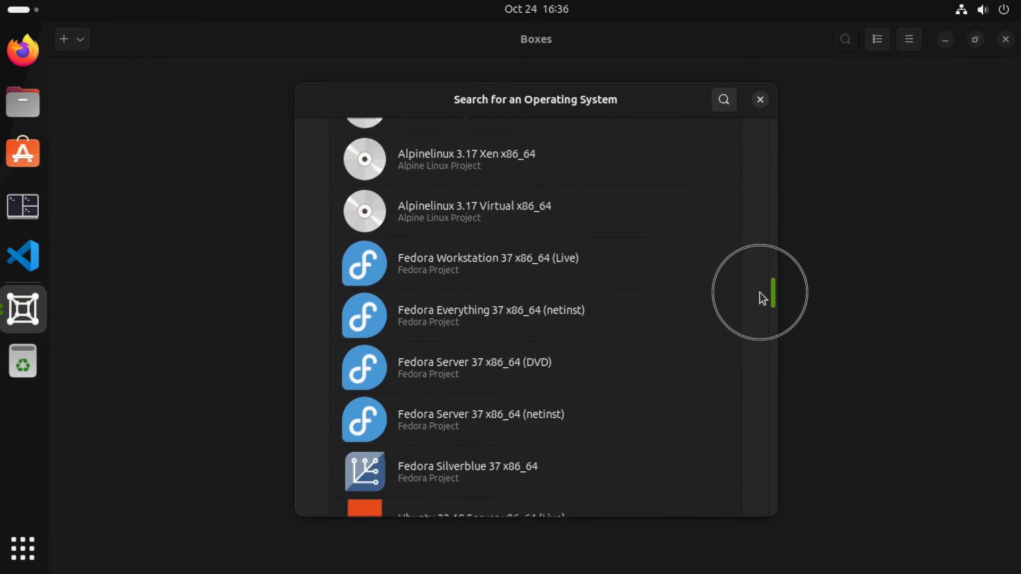
pyautogui.scroll(3)
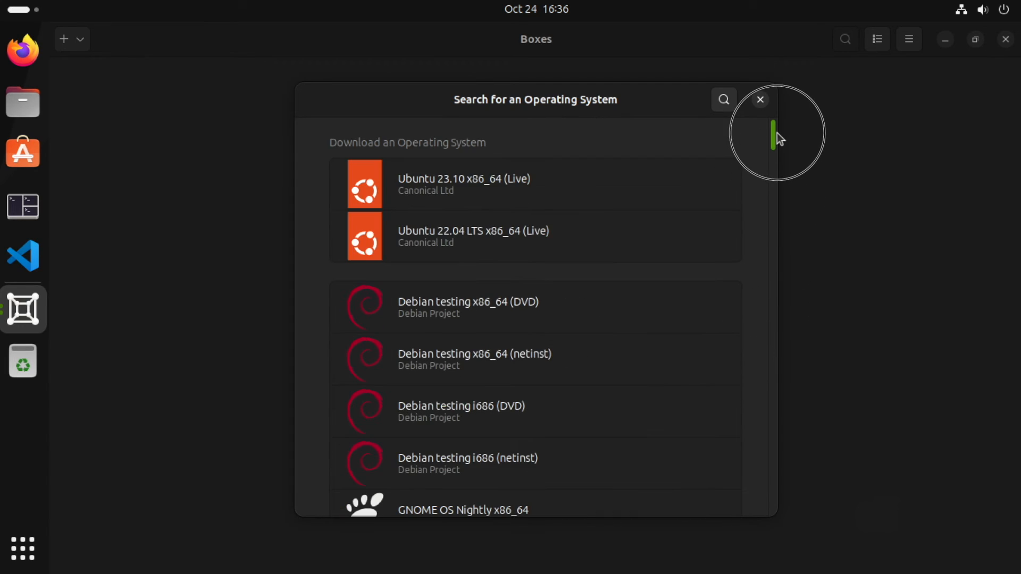
pyautogui.moveTo(467, 383)
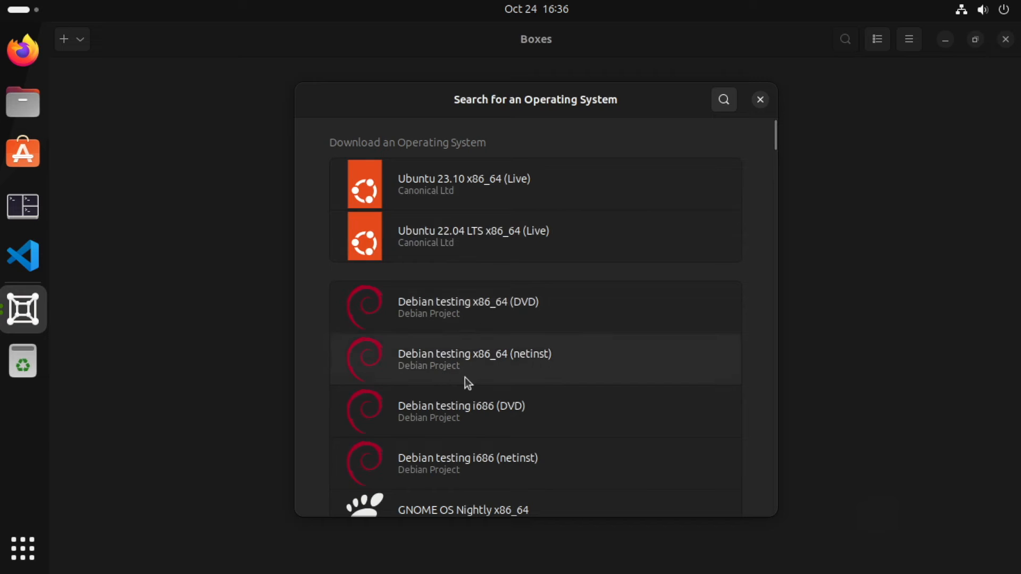
pyautogui.moveTo(547, 364)
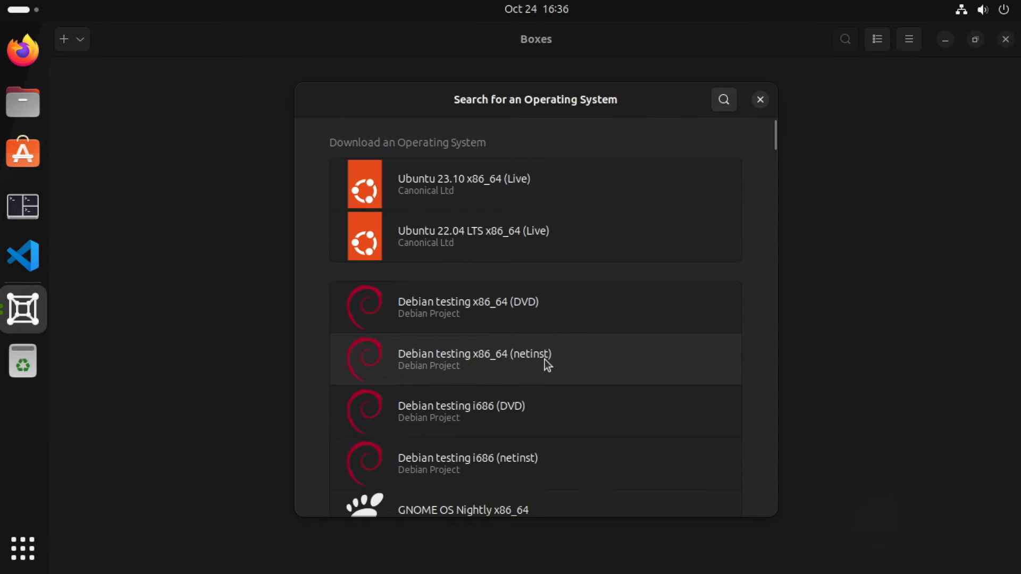
# Step: Start downloading Debian testing x86_64 (netinst)
pyautogui.click(474, 359)
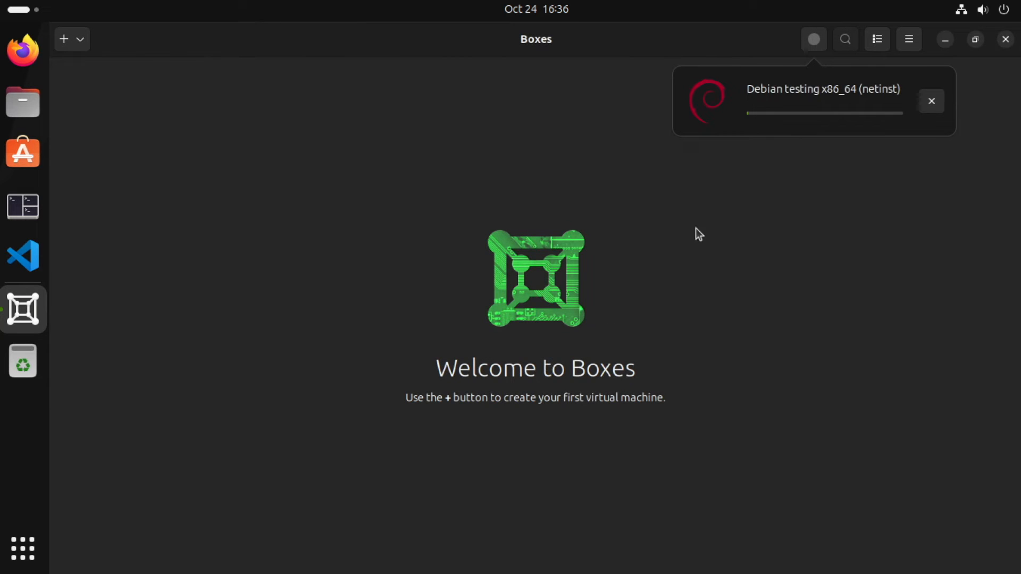
pyautogui.moveTo(757, 130)
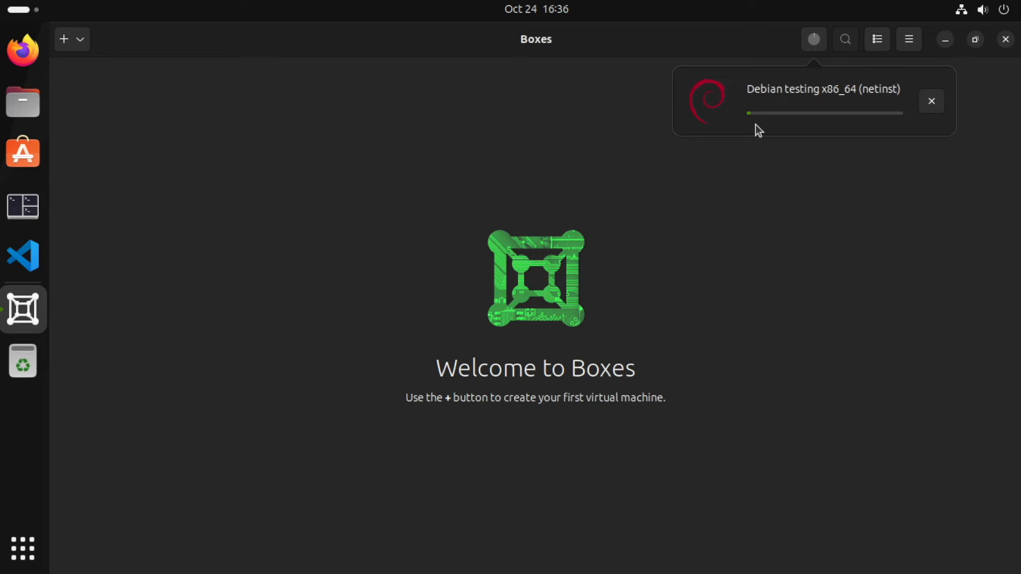
pyautogui.moveTo(818, 128)
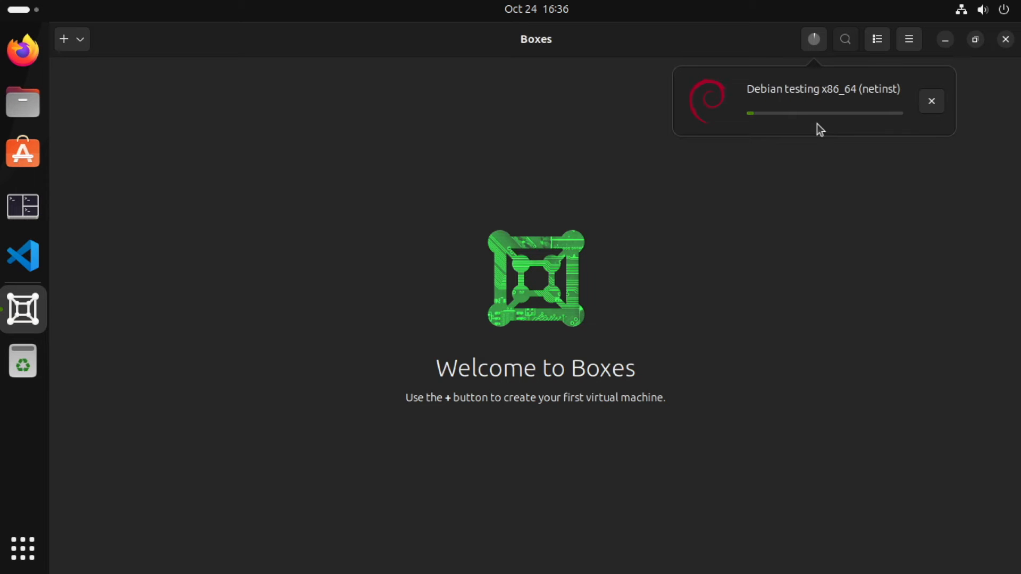
pyautogui.moveTo(831, 130)
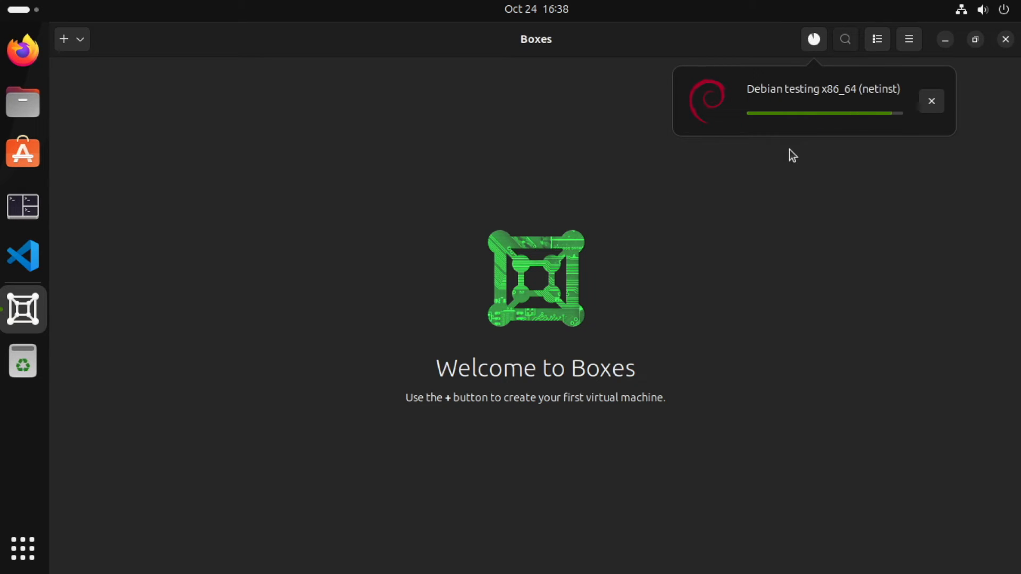
pyautogui.moveTo(853, 142)
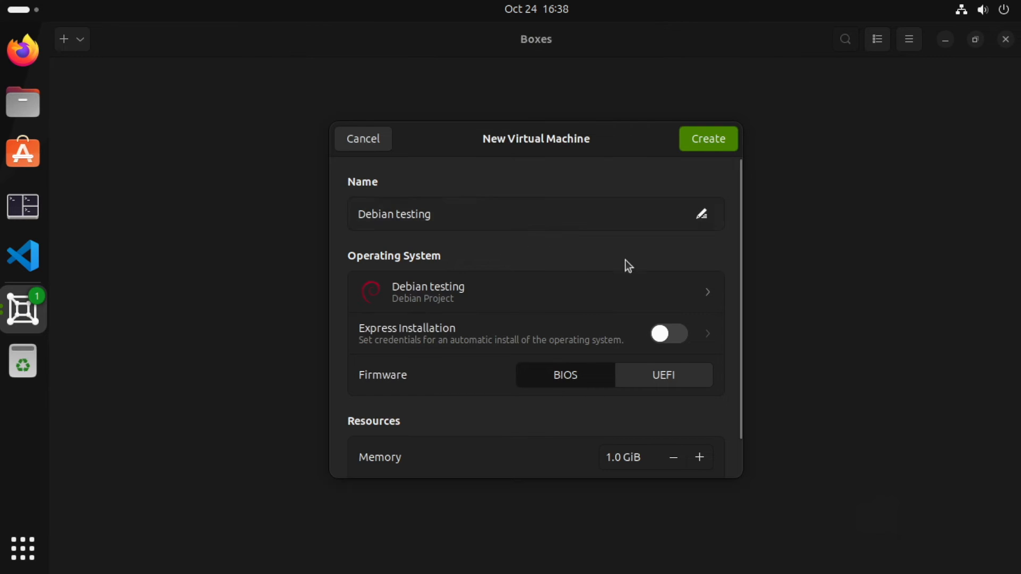
pyautogui.moveTo(731, 239)
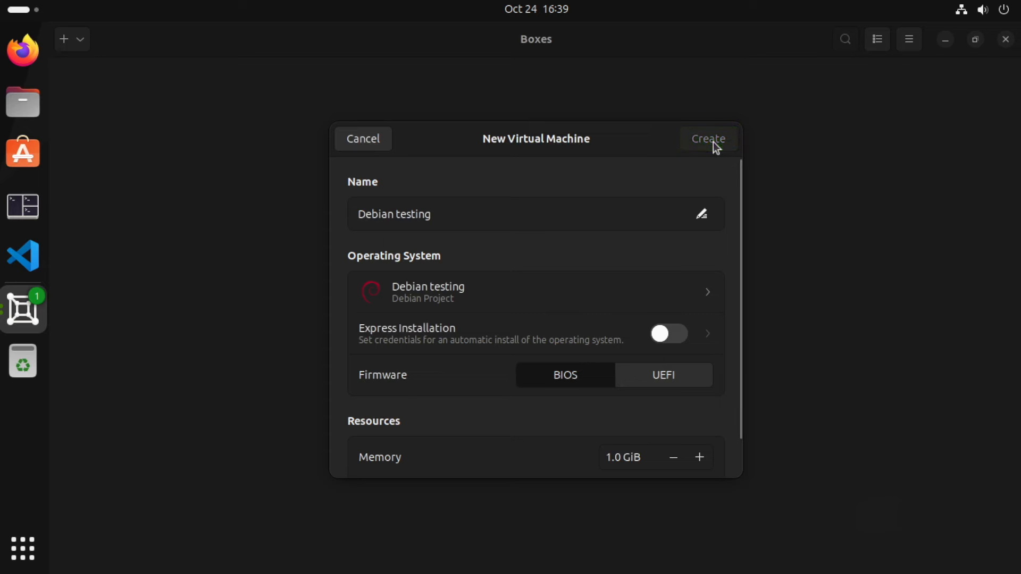
# Step: Create the 'Debian testing' machine with default settings
pyautogui.click(708, 138)
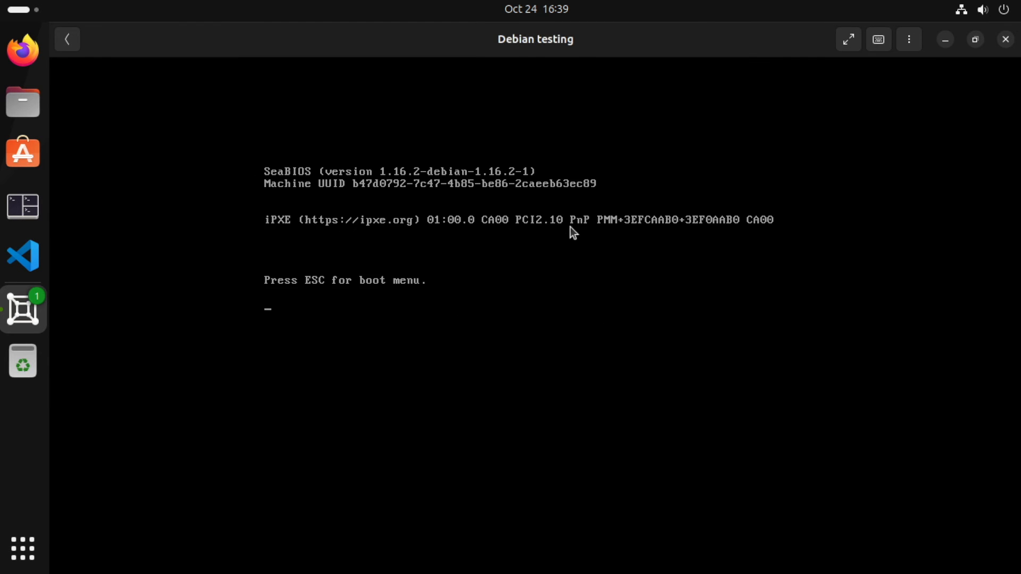
# Step: Grab VM input and highlight the text-mode Install entry in the Debian installer menu
pyautogui.click(572, 232)
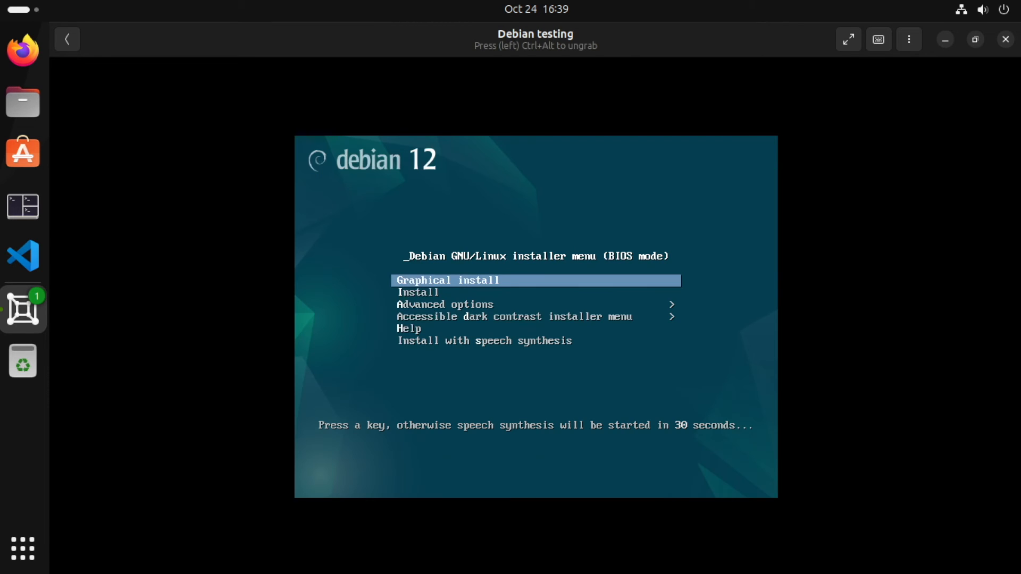
pyautogui.press('Down')
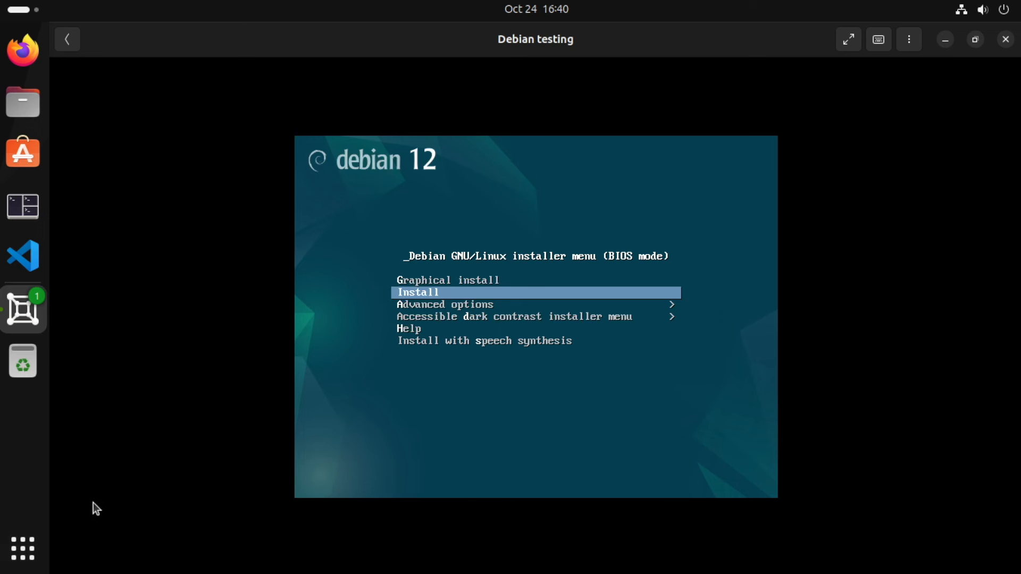
pyautogui.moveTo(23, 550)
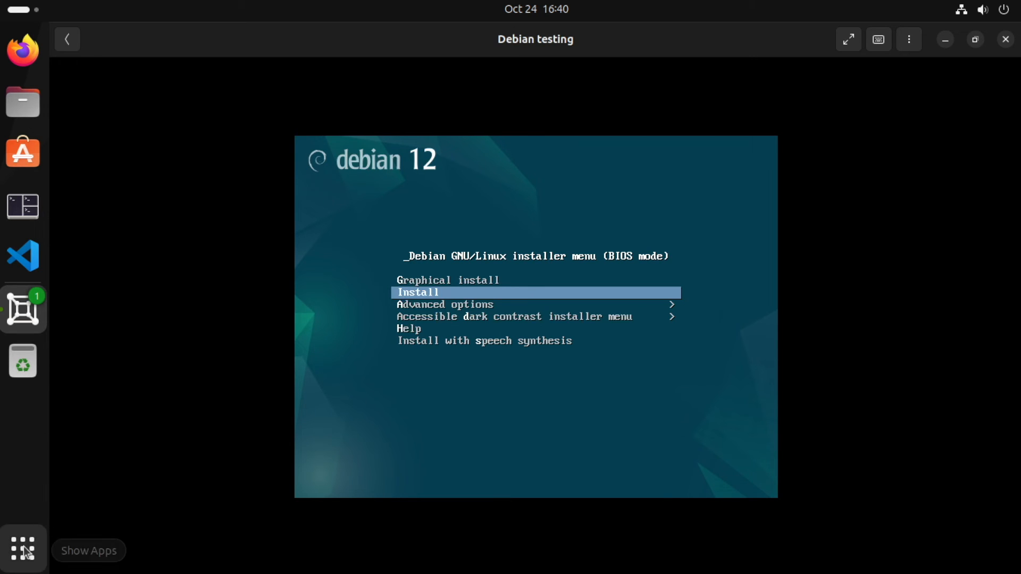
# Step: Launch Virtual Machine Manager, connect to QEMU/KVM user session, and select the running Debian testing
pyautogui.click(23, 549)
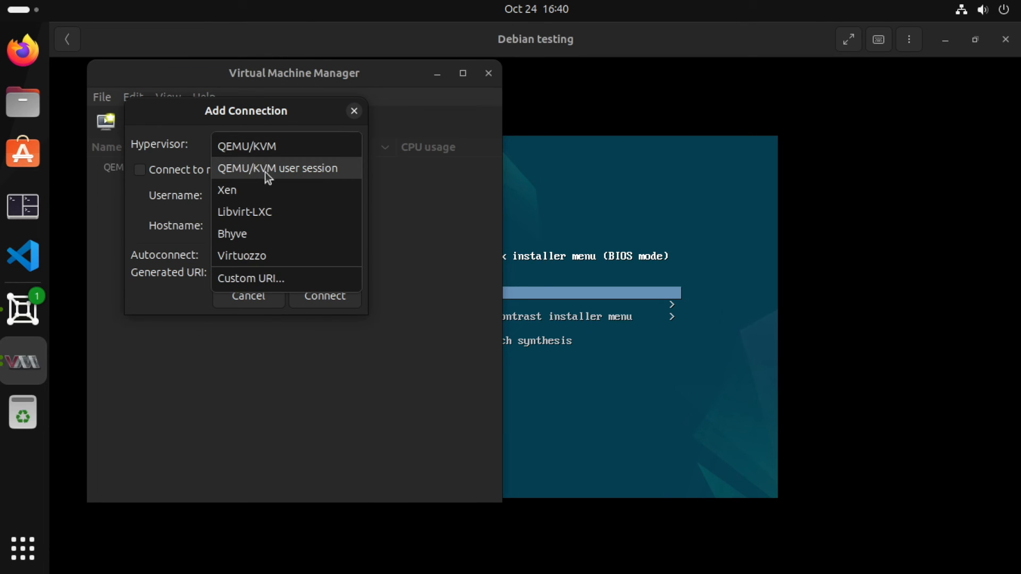
pyautogui.click(278, 168)
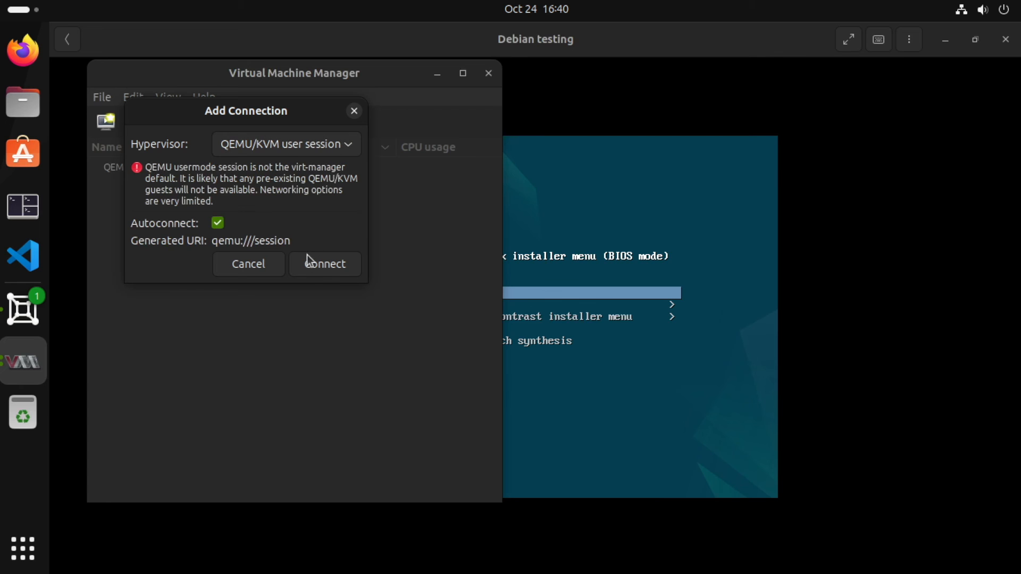
pyautogui.click(324, 264)
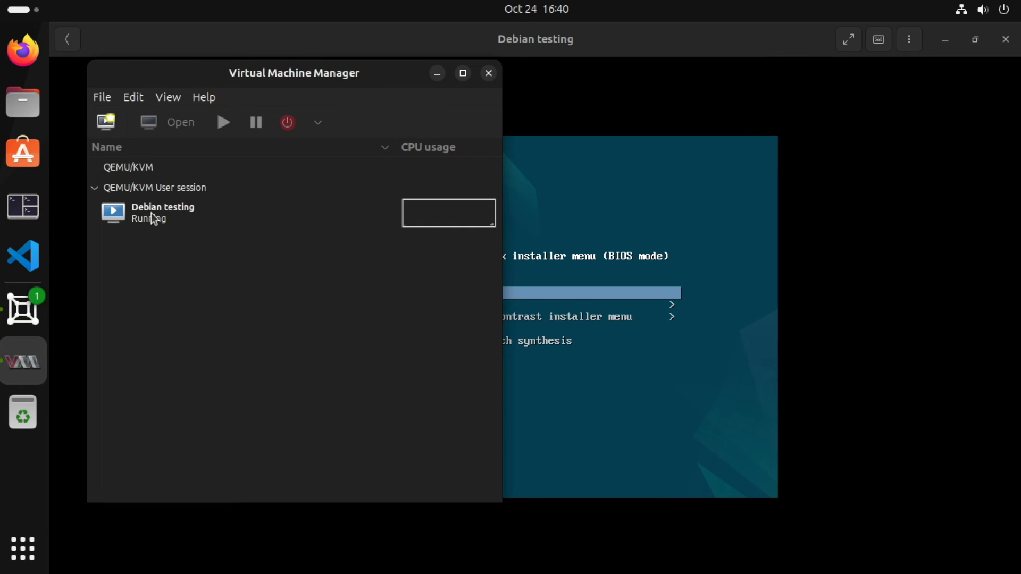
pyautogui.click(162, 213)
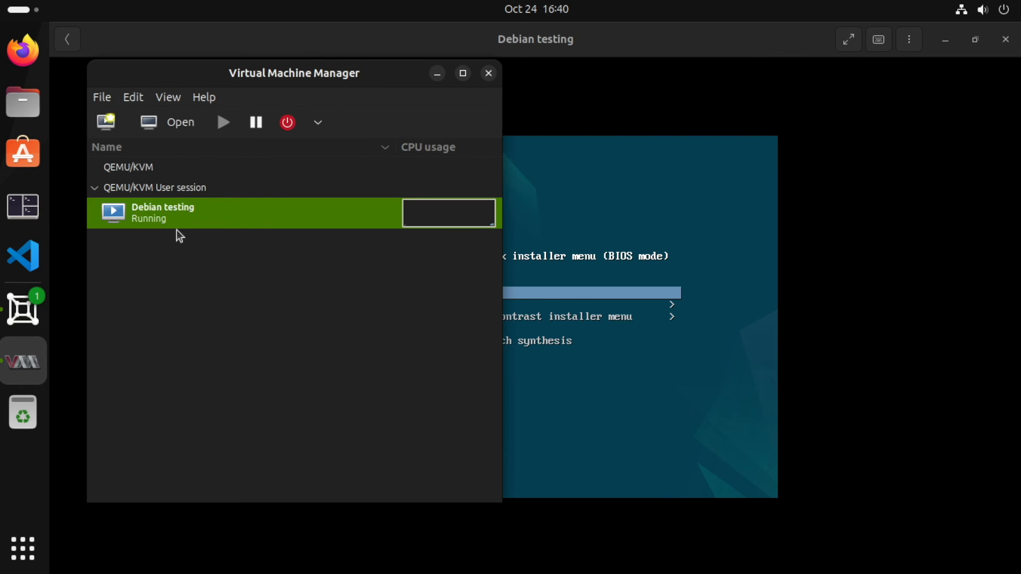
pyautogui.moveTo(287, 218)
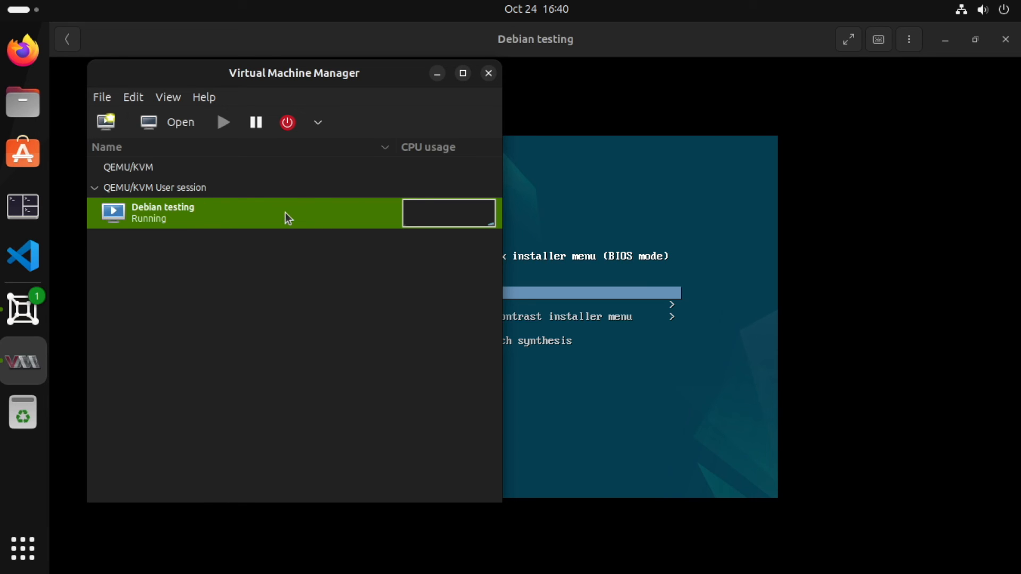
pyautogui.moveTo(476, 122)
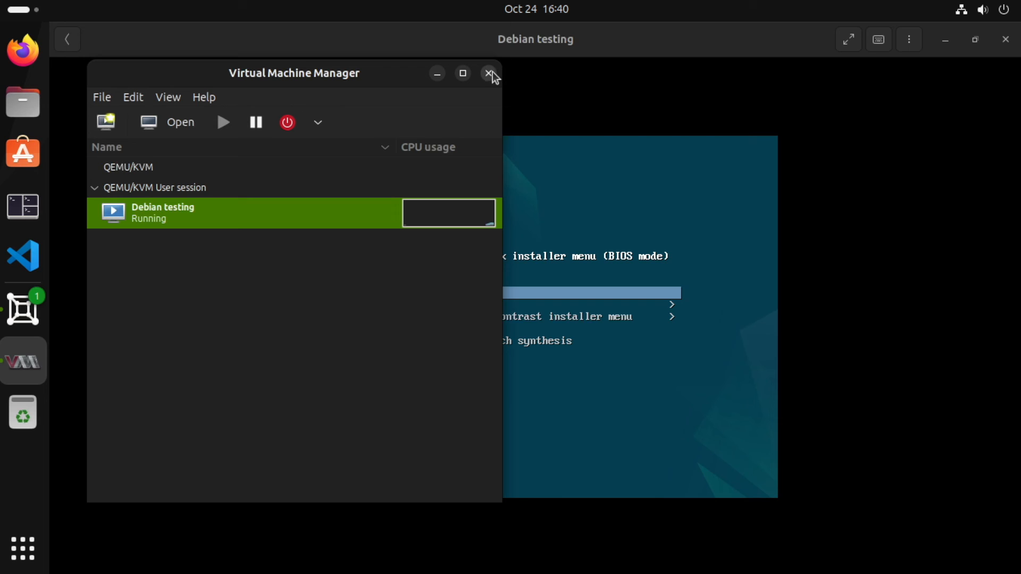
# Step: Close Virtual Machine Manager and bring up the Debian machine's options menu in Boxes
pyautogui.click(490, 73)
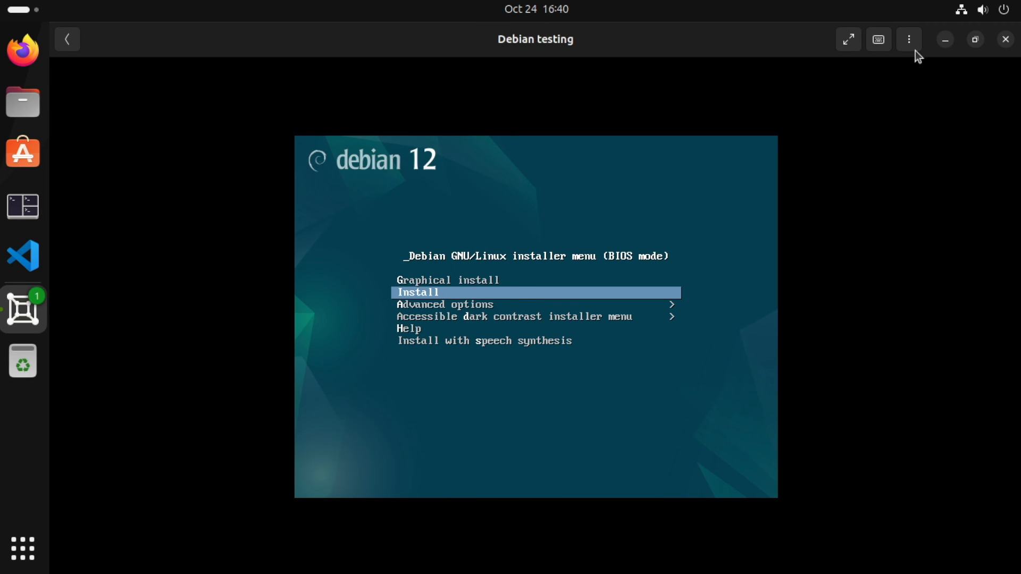
pyautogui.click(909, 38)
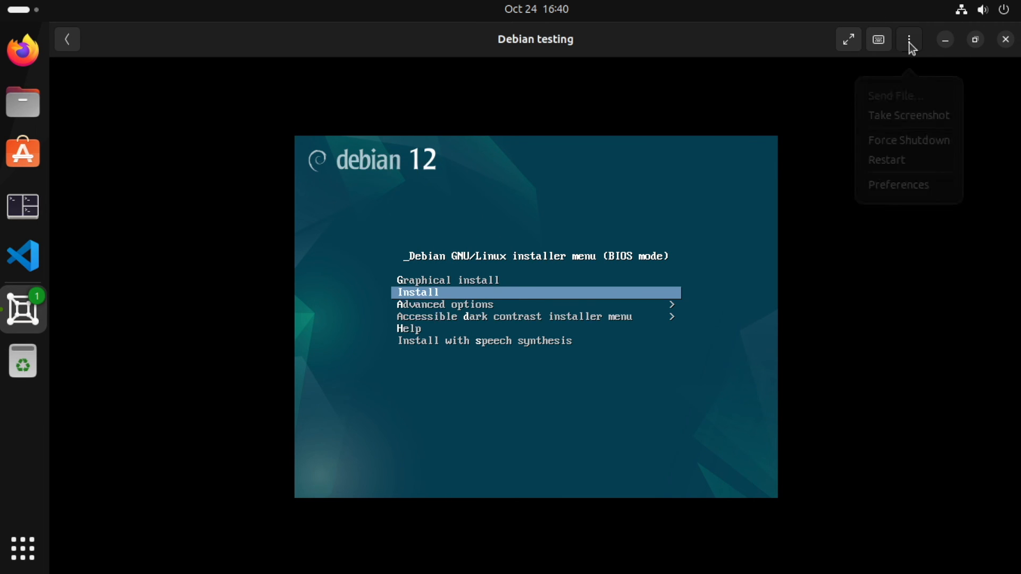
pyautogui.moveTo(922, 133)
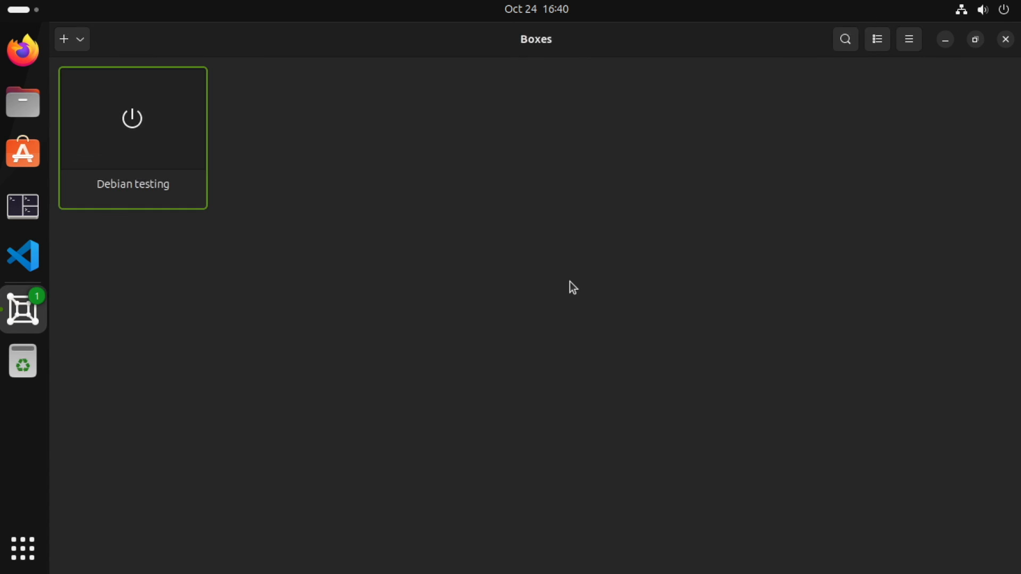
pyautogui.moveTo(295, 54)
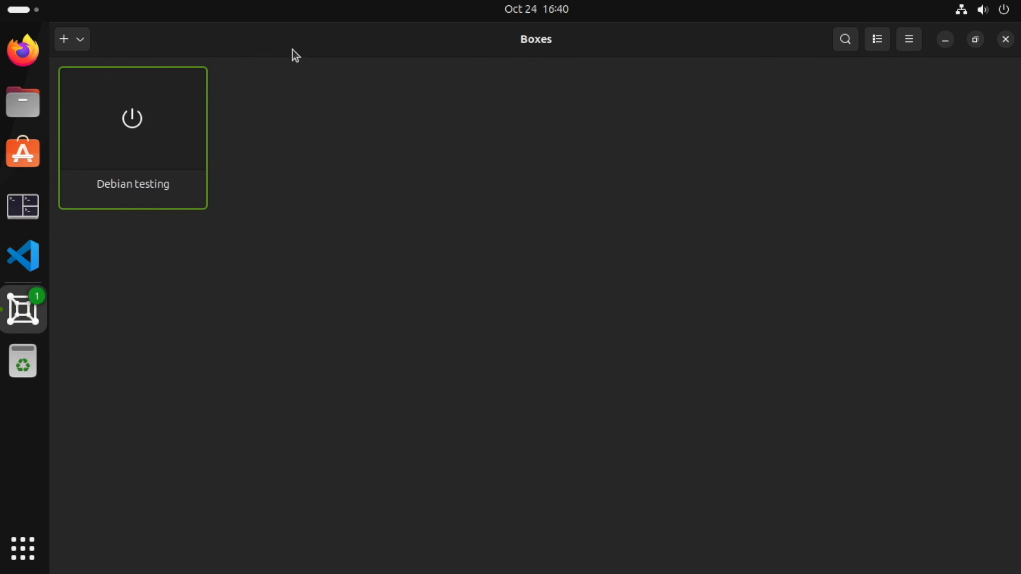
# Step: Open the Download OS list from the new-machine menu and scroll through it and back to the top
pyautogui.click(63, 39)
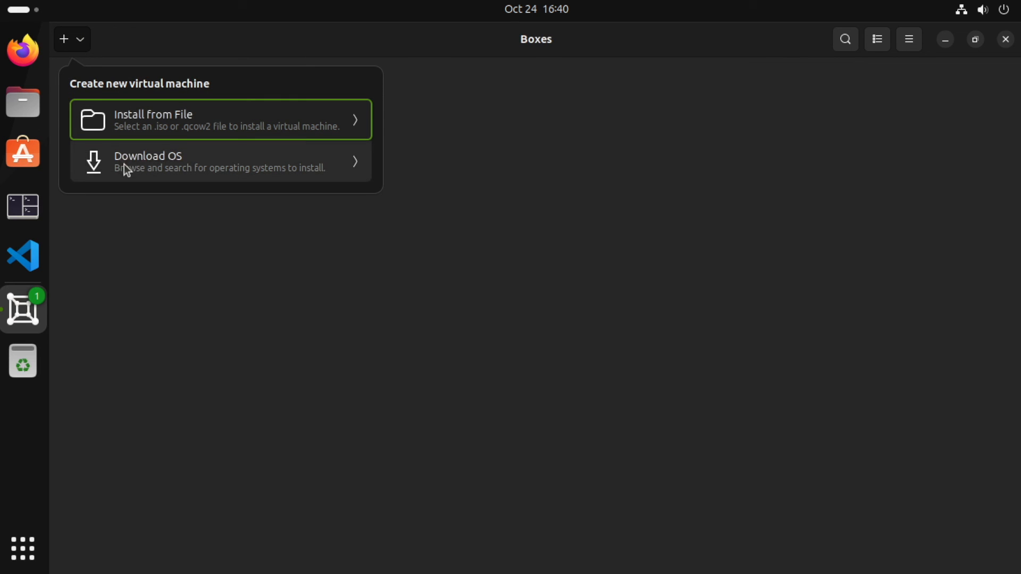
pyautogui.click(220, 162)
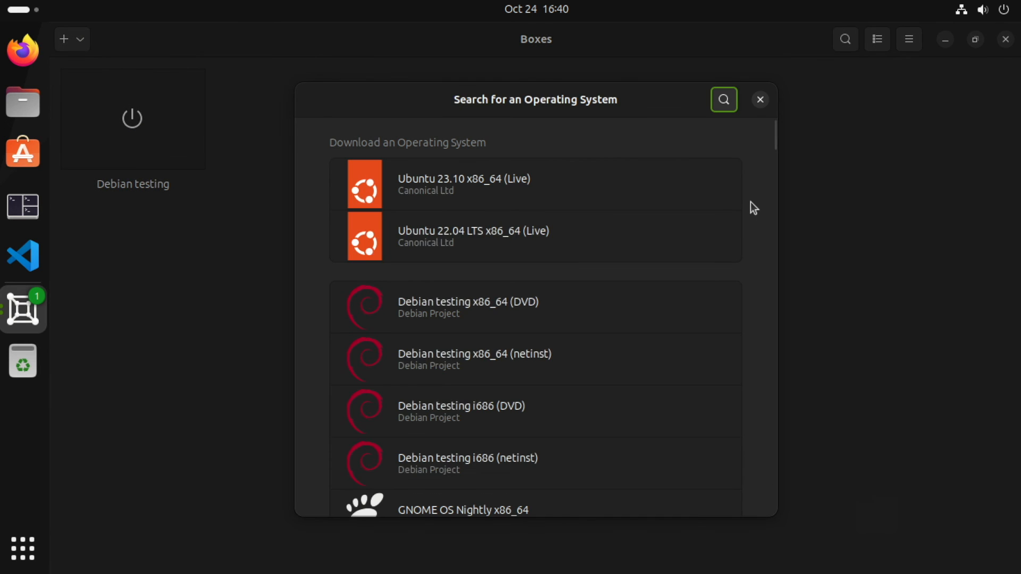
pyautogui.scroll(-3)
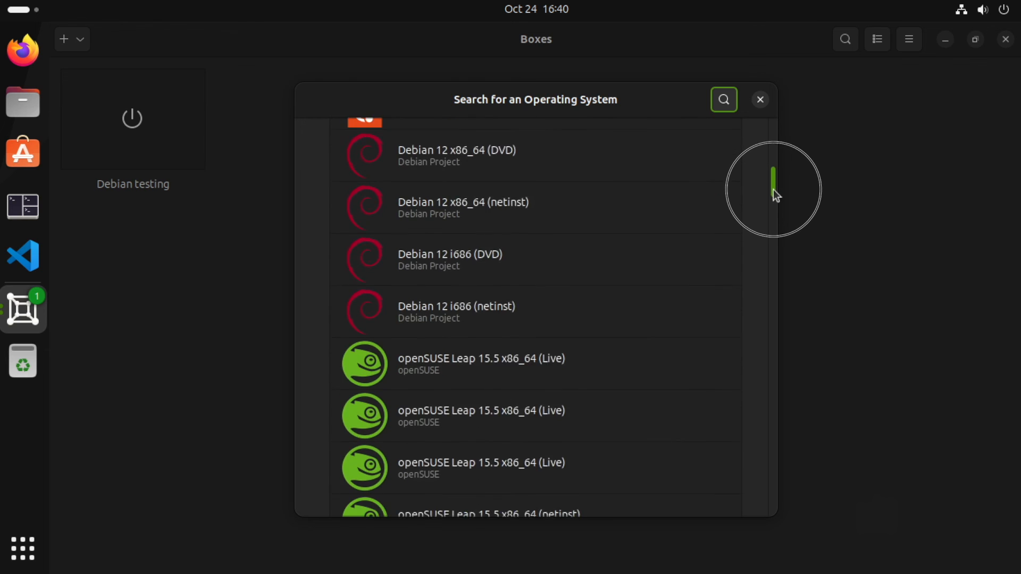
pyautogui.scroll(-3)
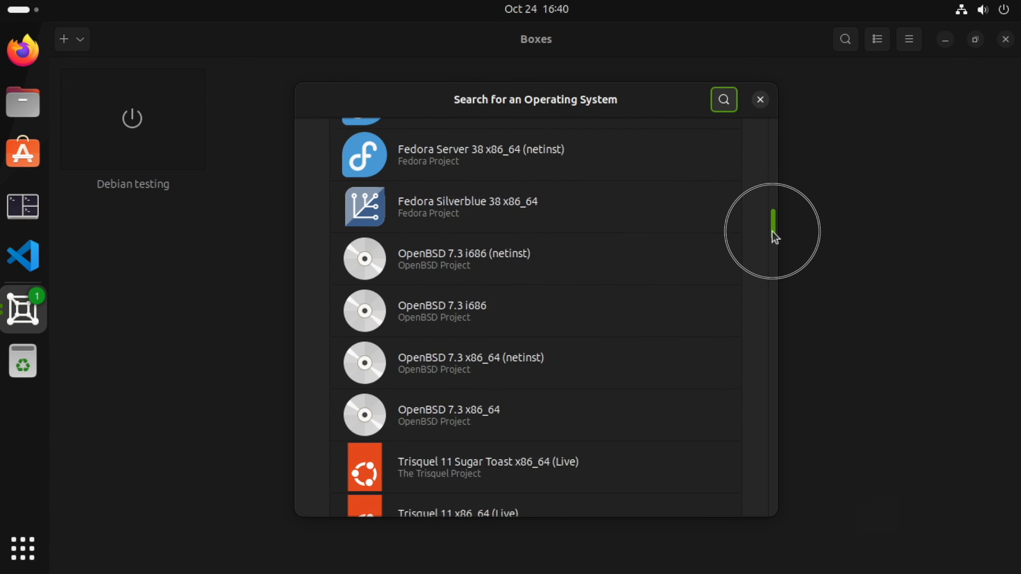
pyautogui.scroll(3)
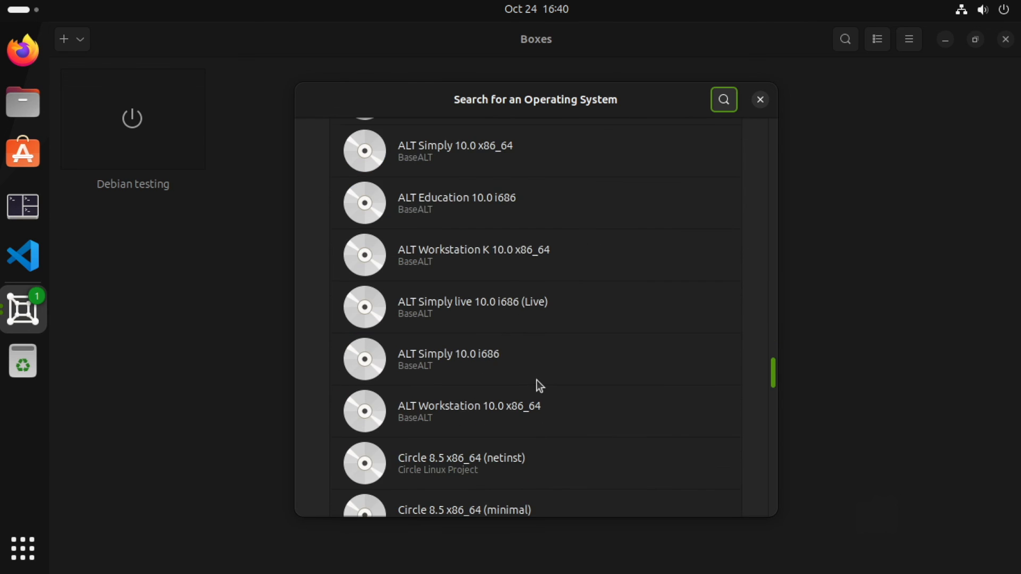
pyautogui.scroll(3)
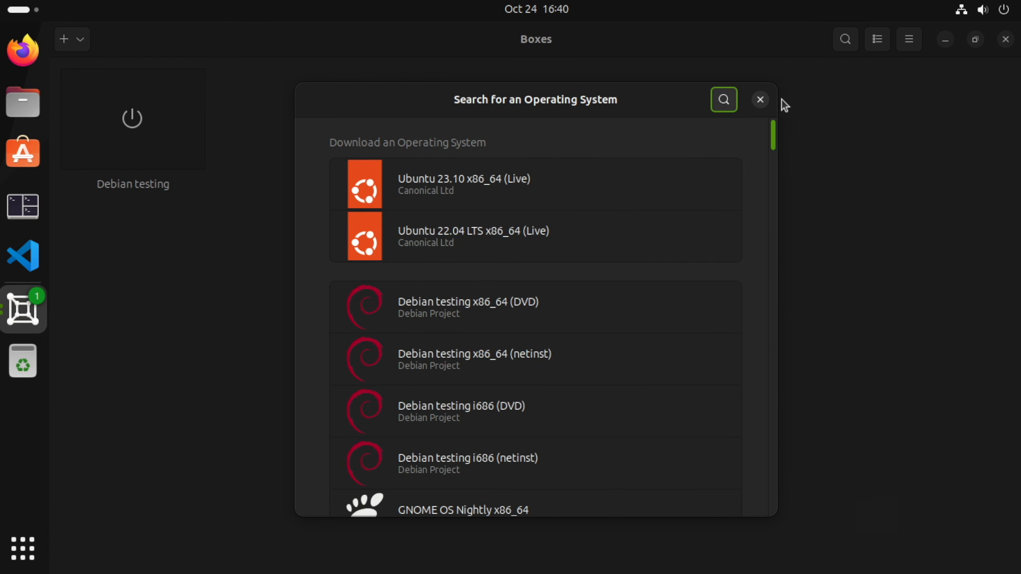